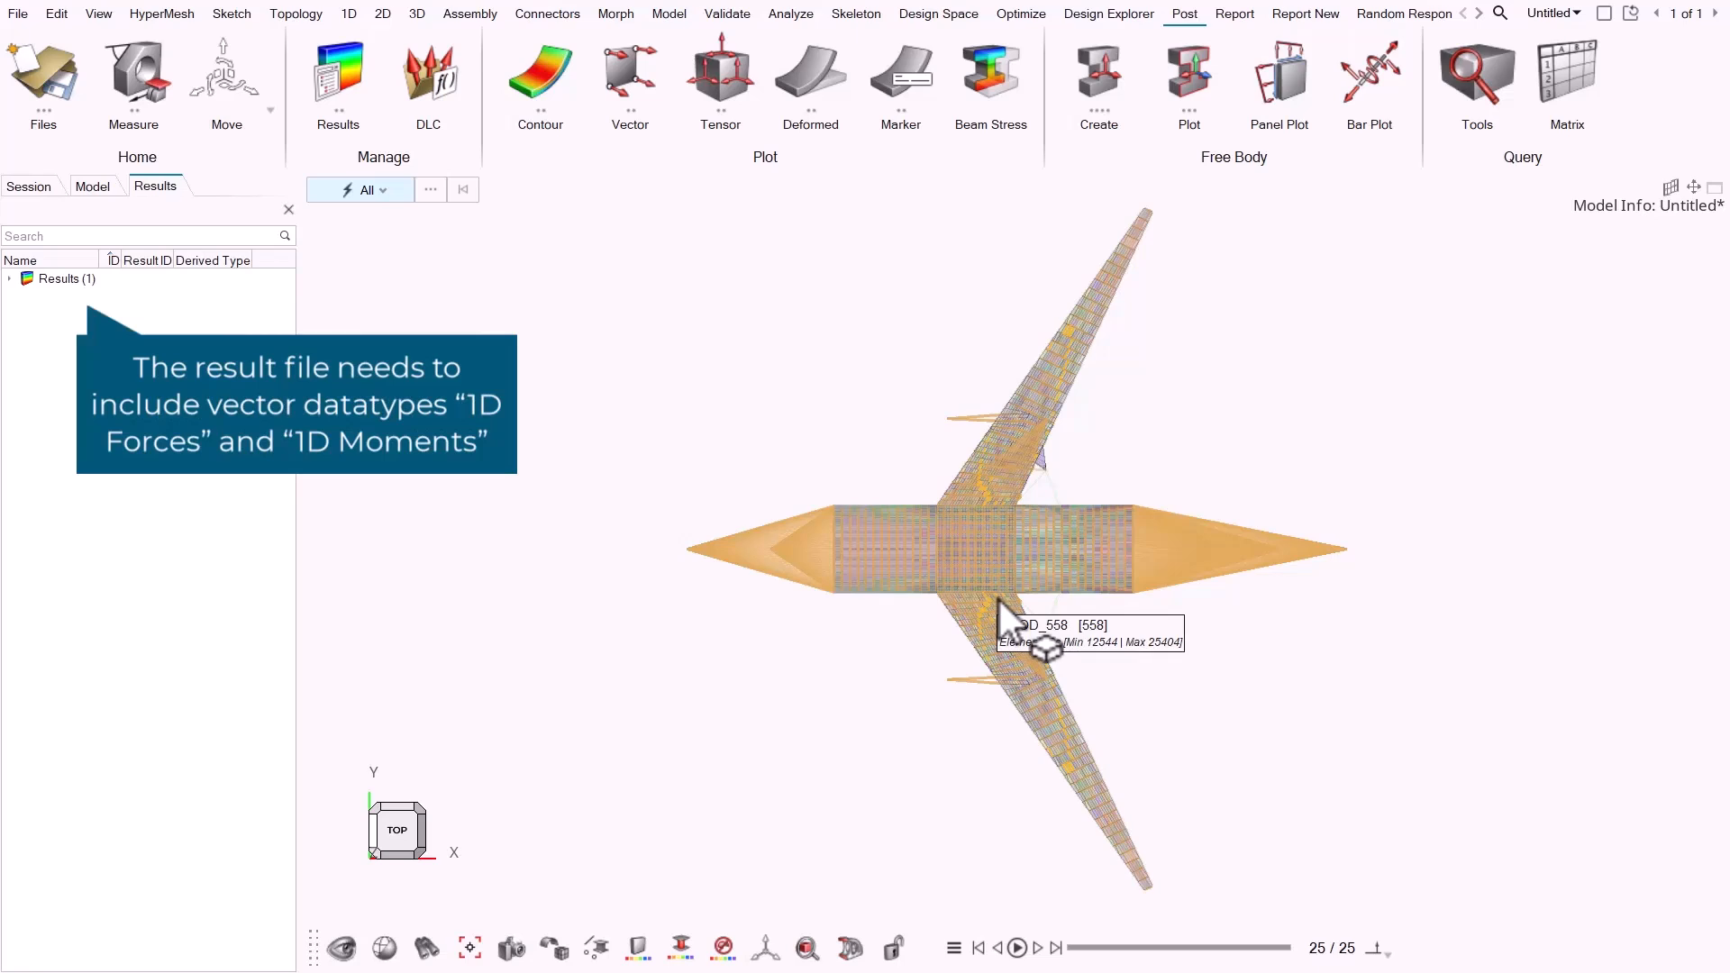
{"action": "mouse_move", "coordinate": [1002, 628]}
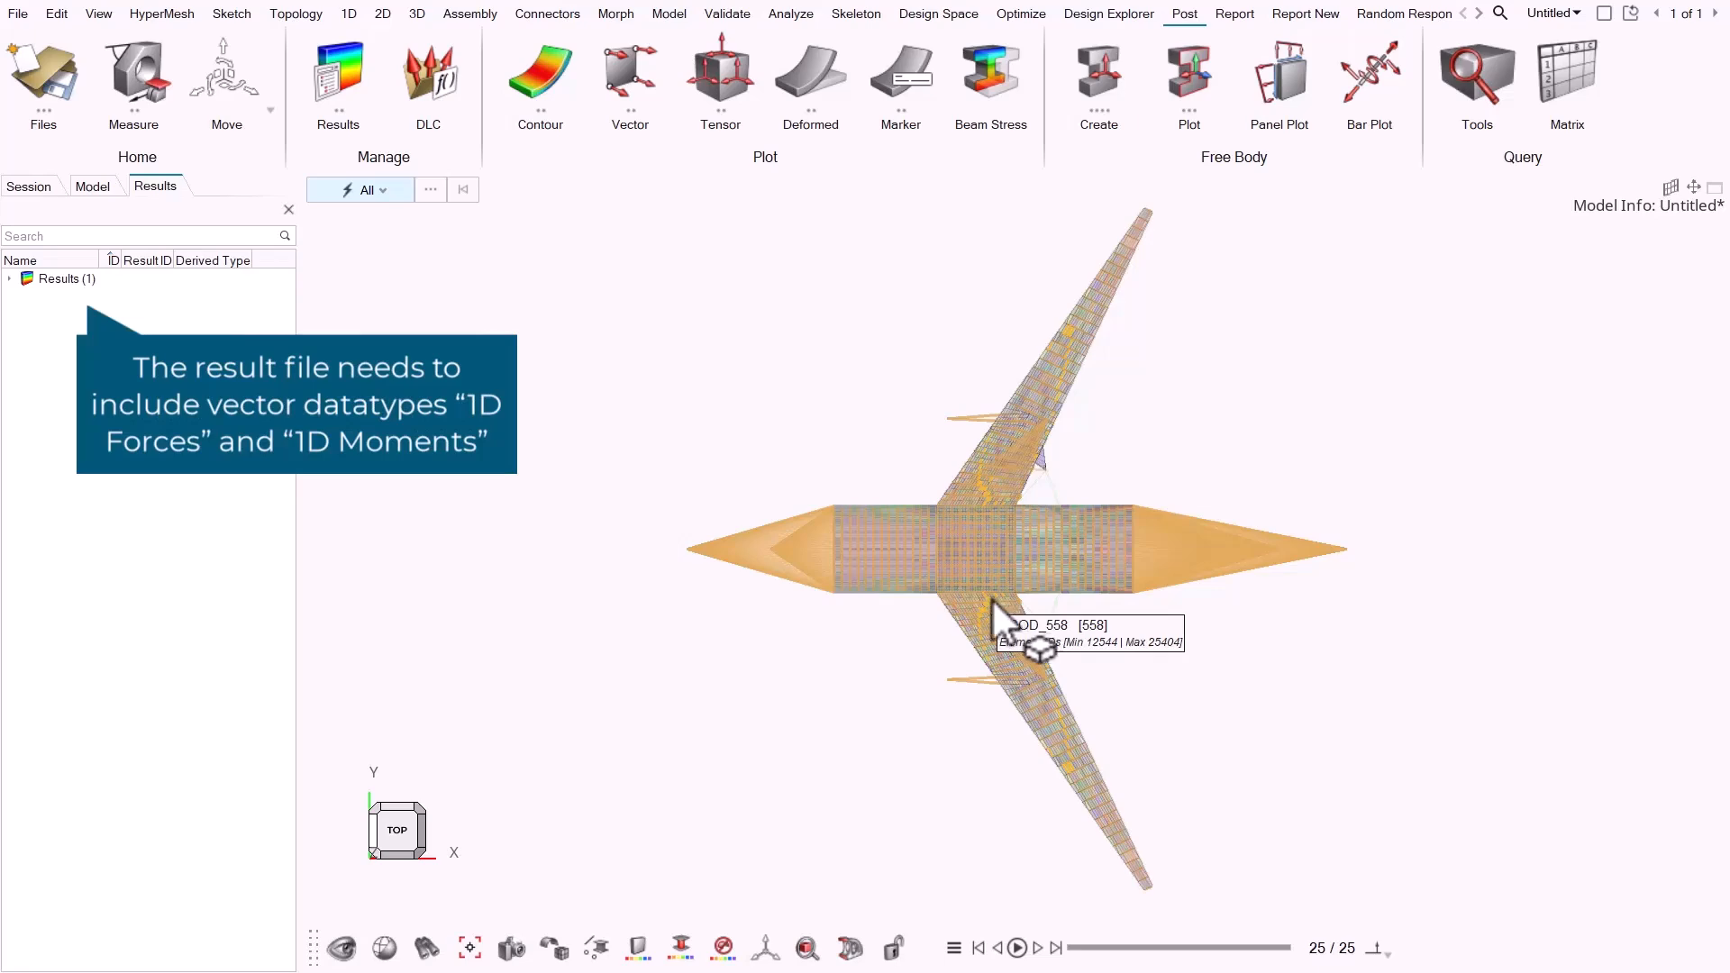
{"action": "mouse_move", "coordinate": [1082, 672]}
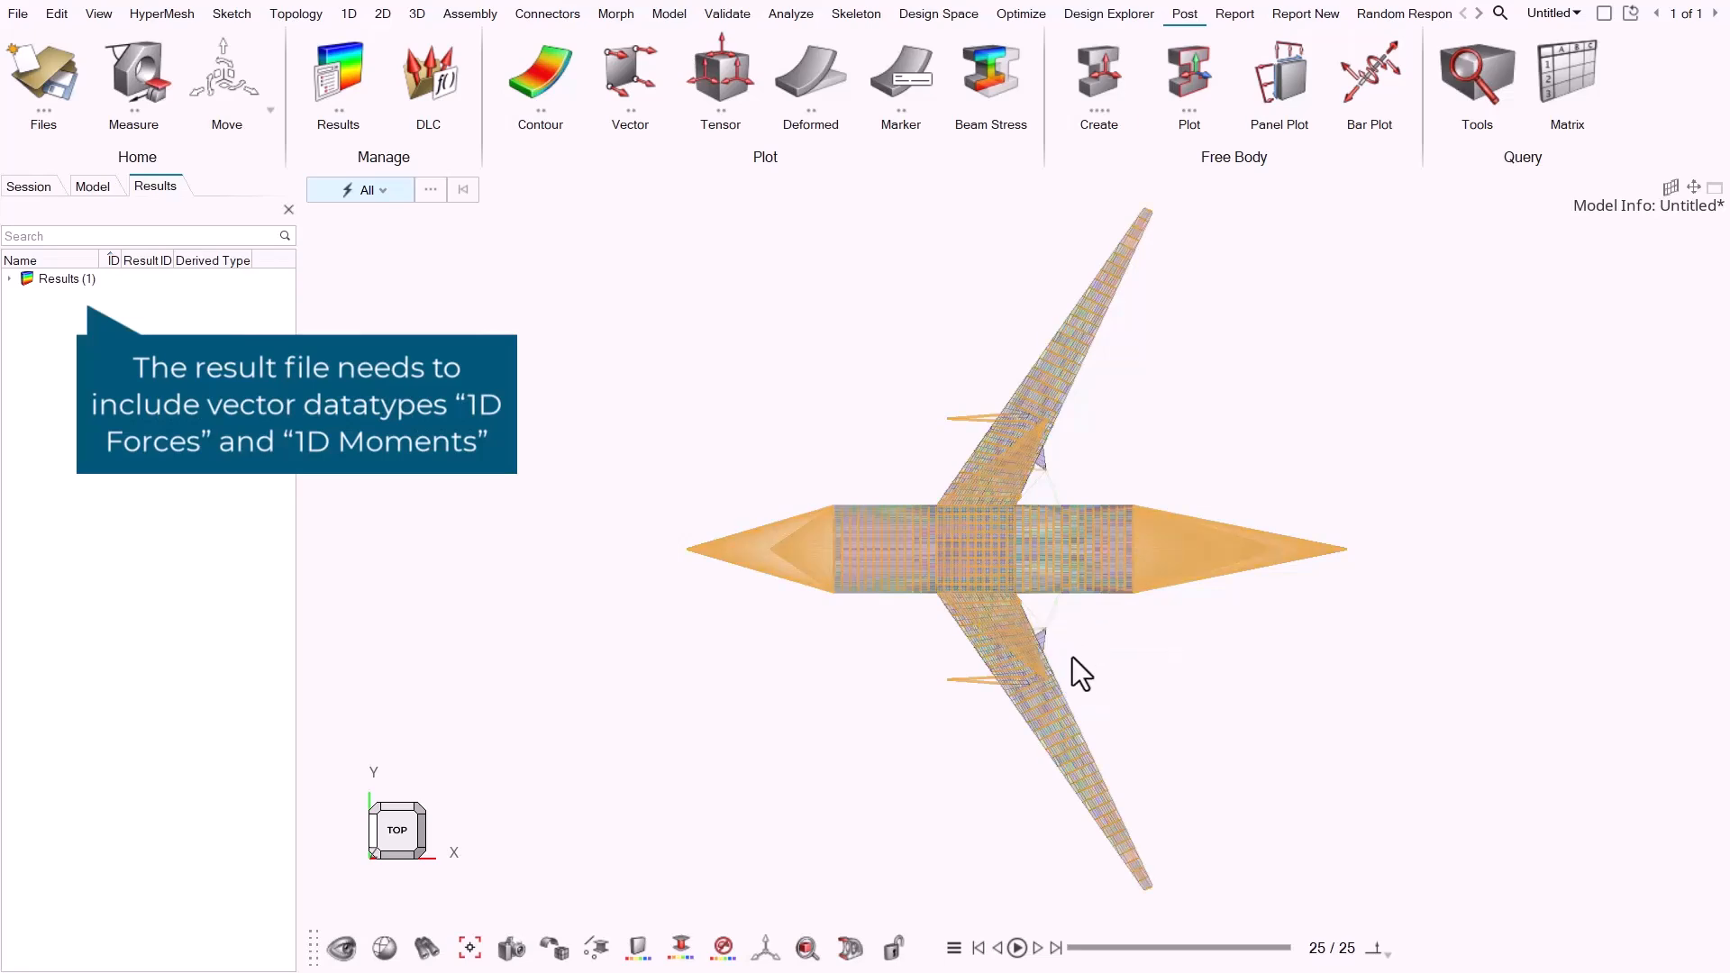
Select a C-section beam element for Beam Stress, dismissing the unsupported-section warning with Ok.
{"action": "left_click", "coordinate": [989, 83]}
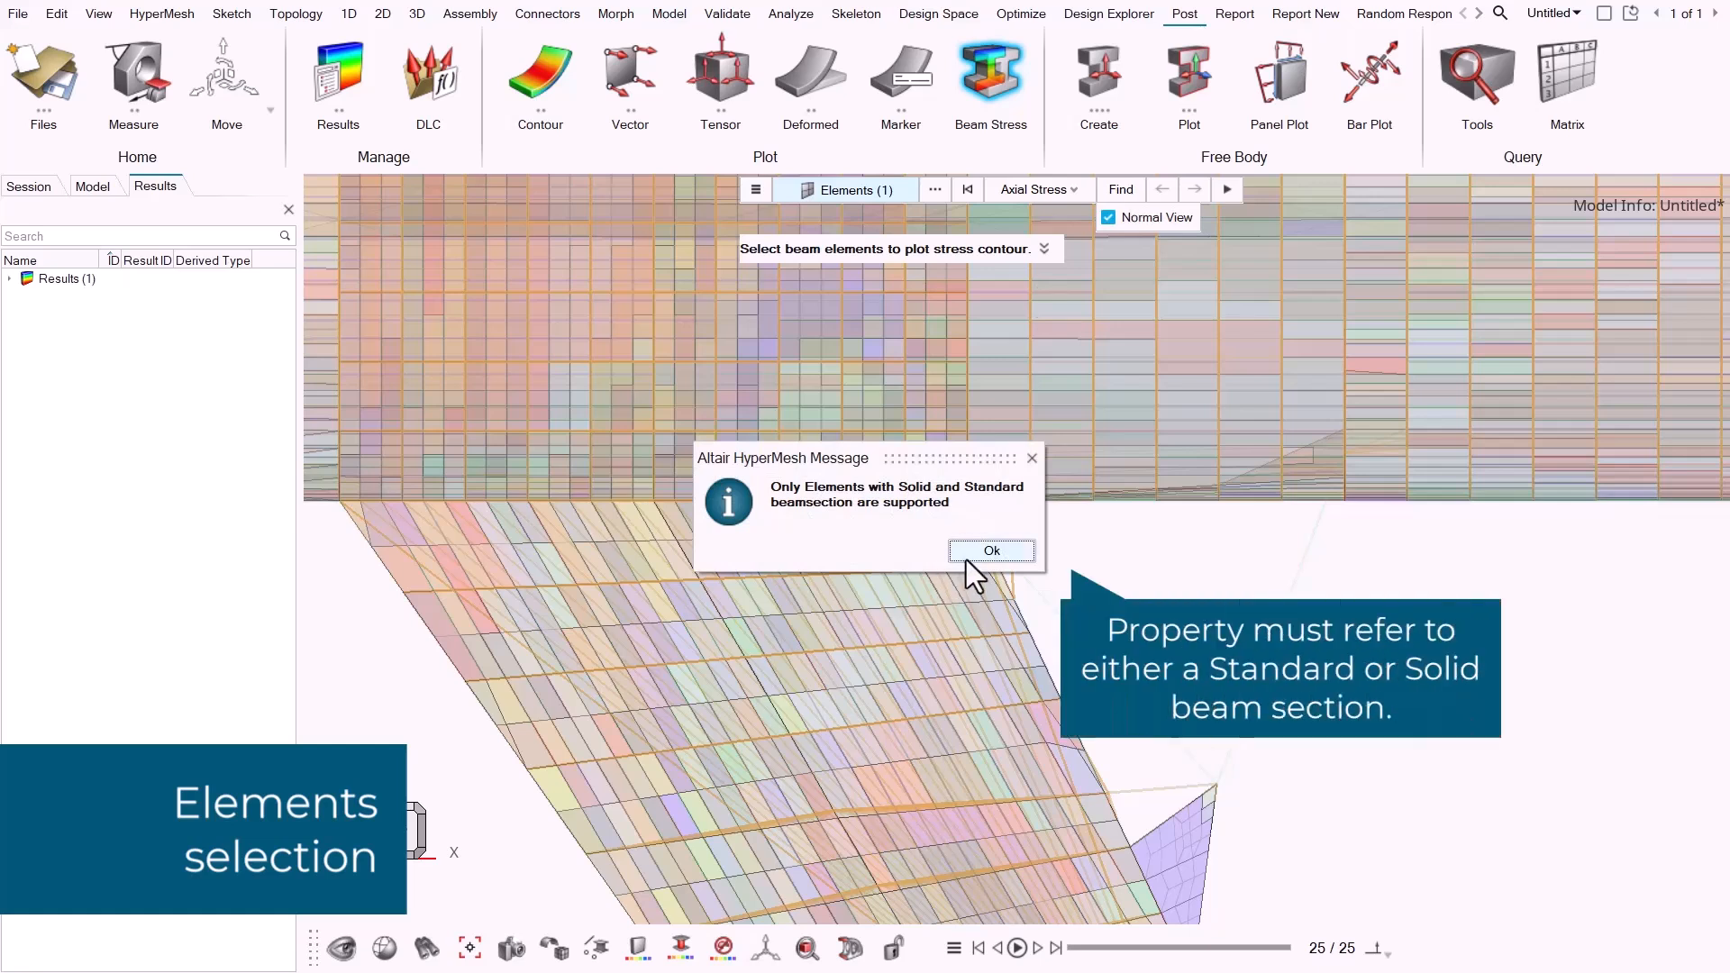
{"action": "left_click", "coordinate": [990, 552]}
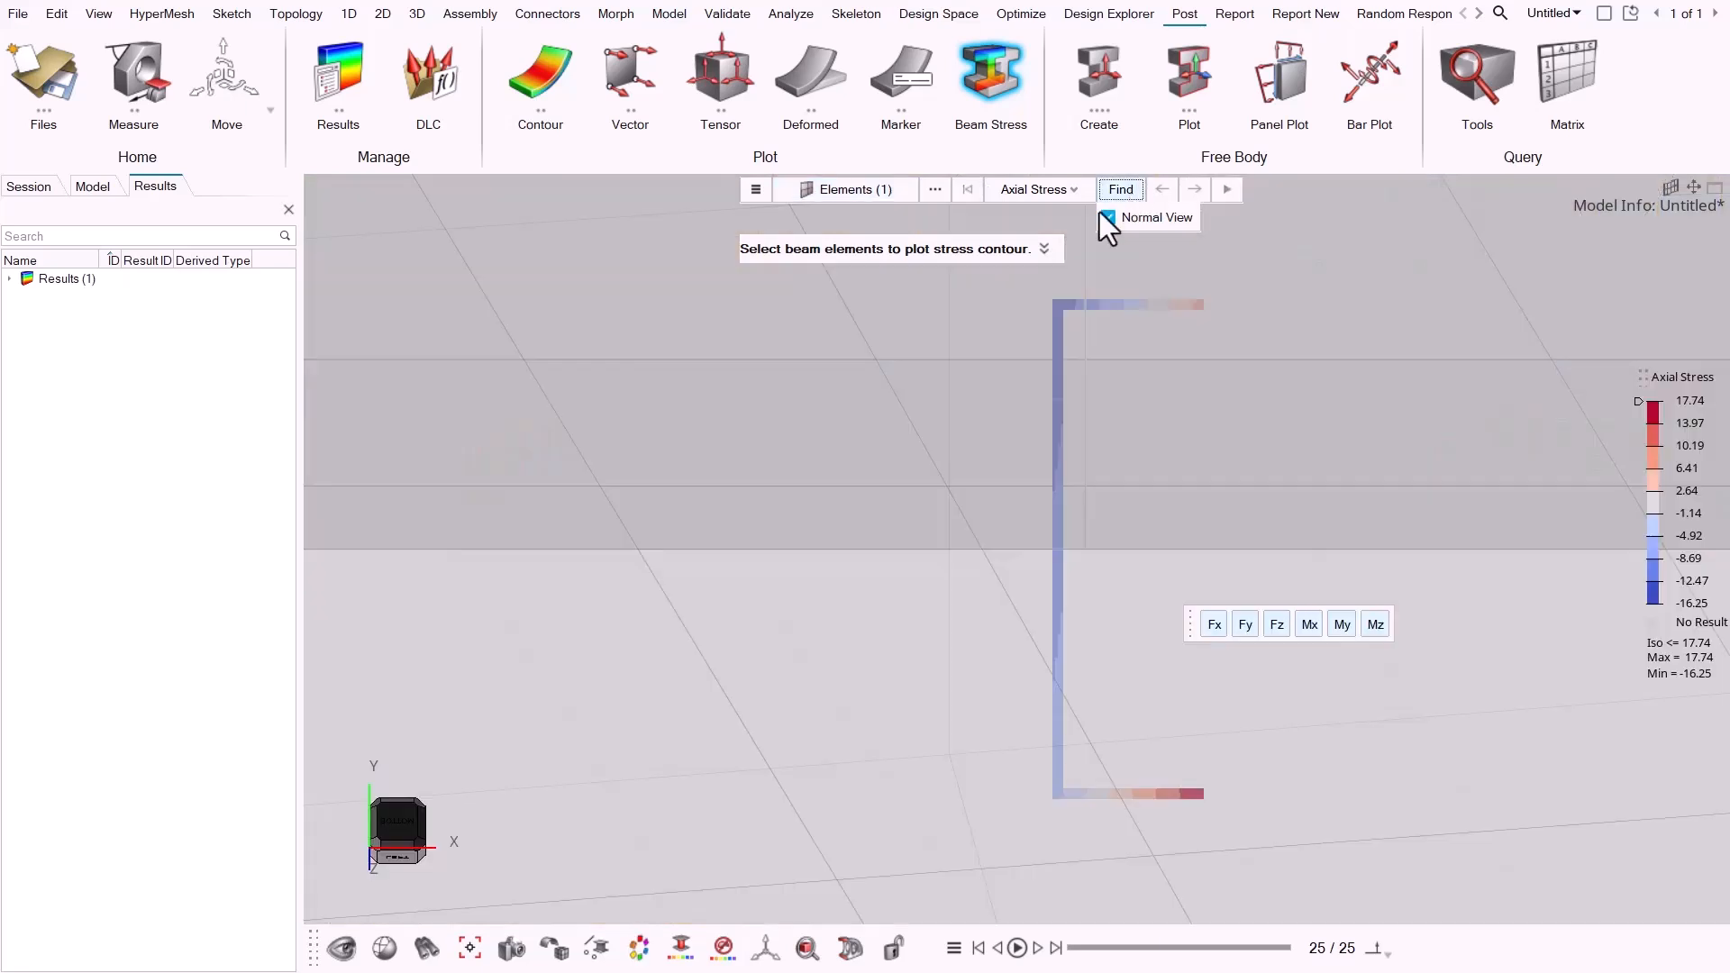
Switch off the Fx, Fy, Fz, Mx and My contributions so axial stress comes from Mz only.
{"action": "left_click", "coordinate": [1108, 218]}
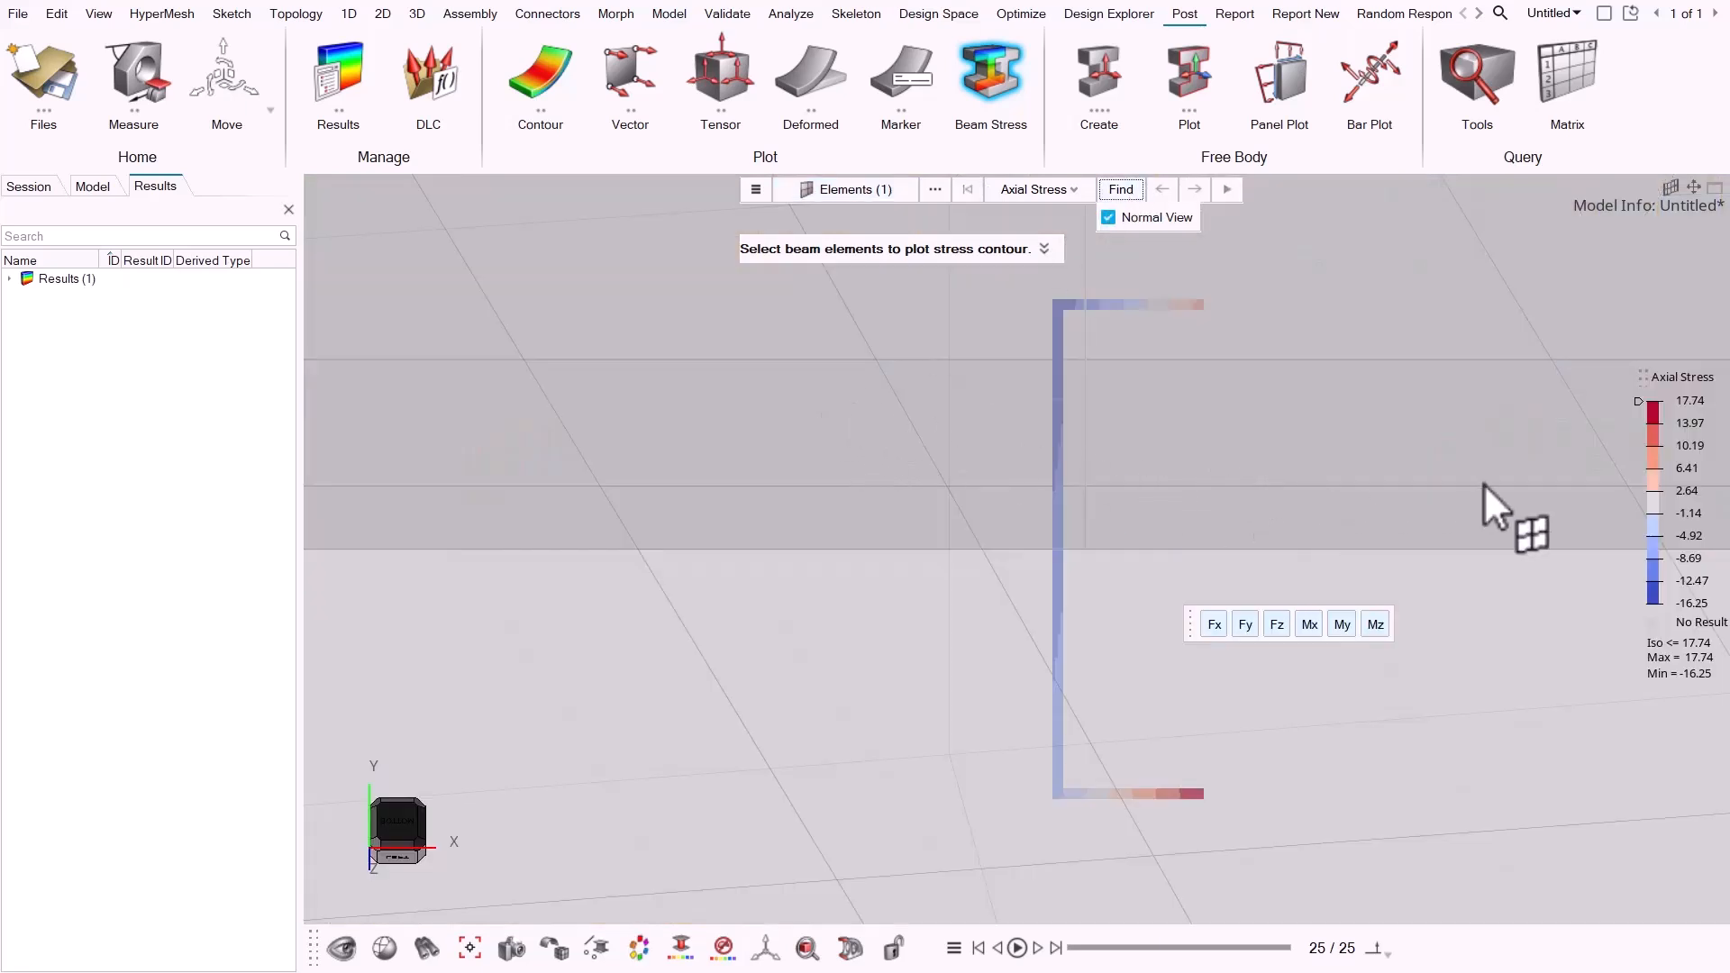
{"action": "mouse_move", "coordinate": [1579, 508]}
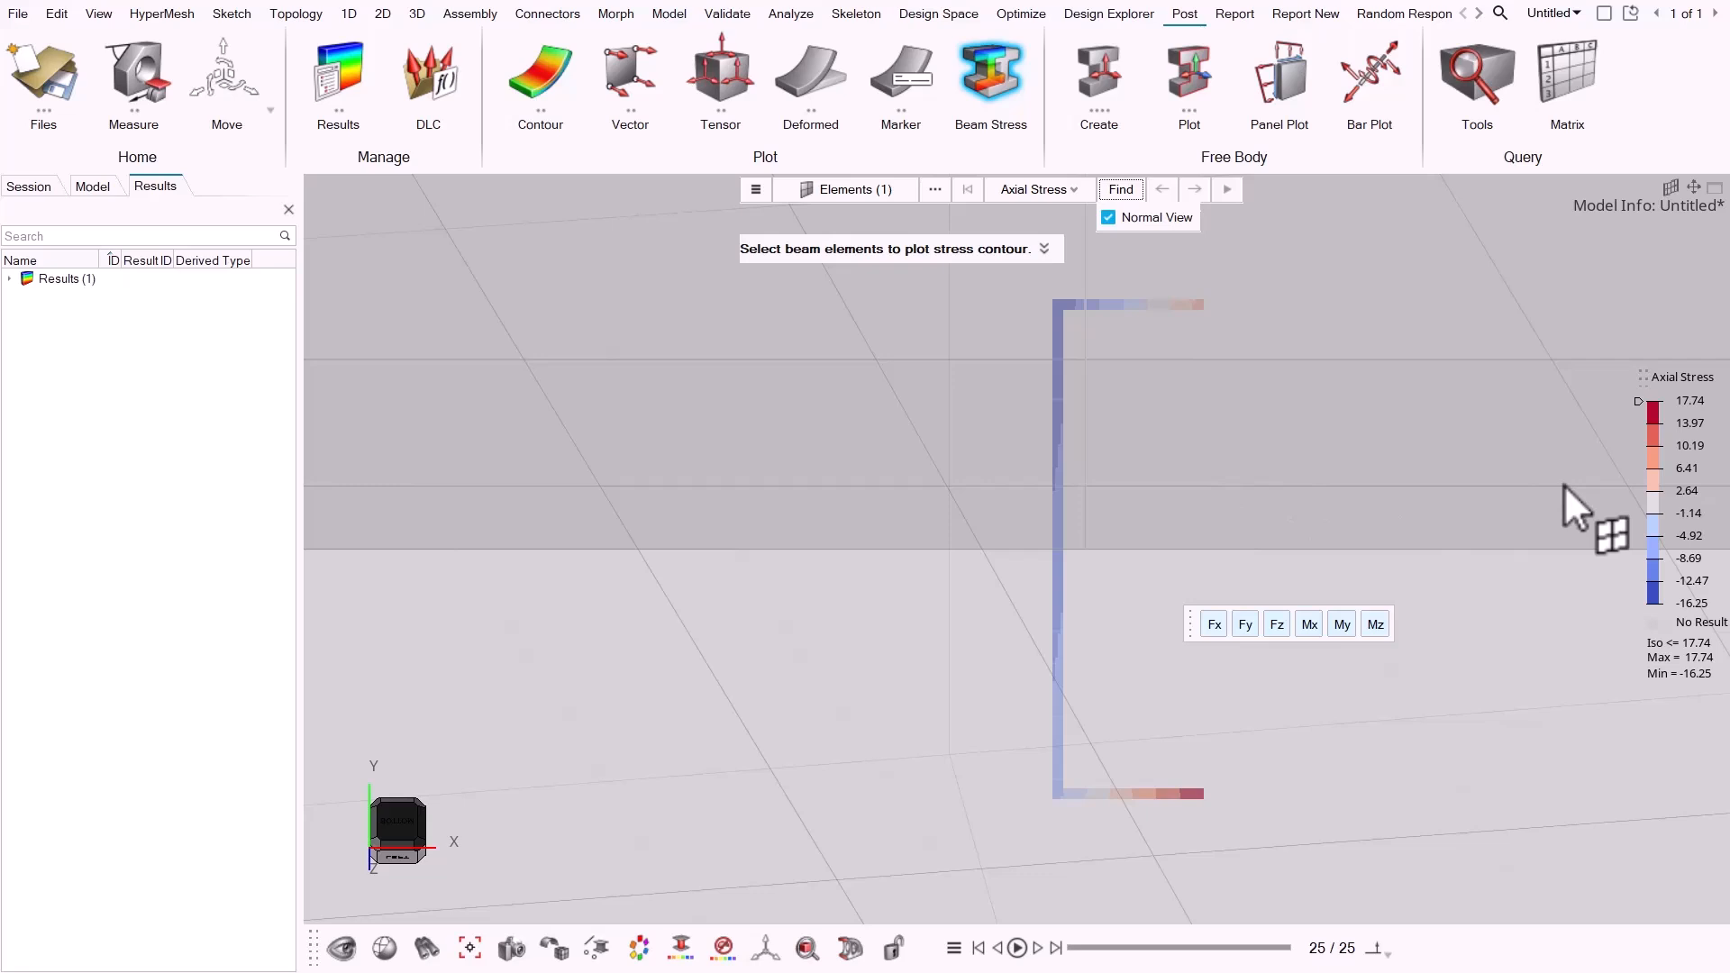
{"action": "left_click", "coordinate": [1214, 624]}
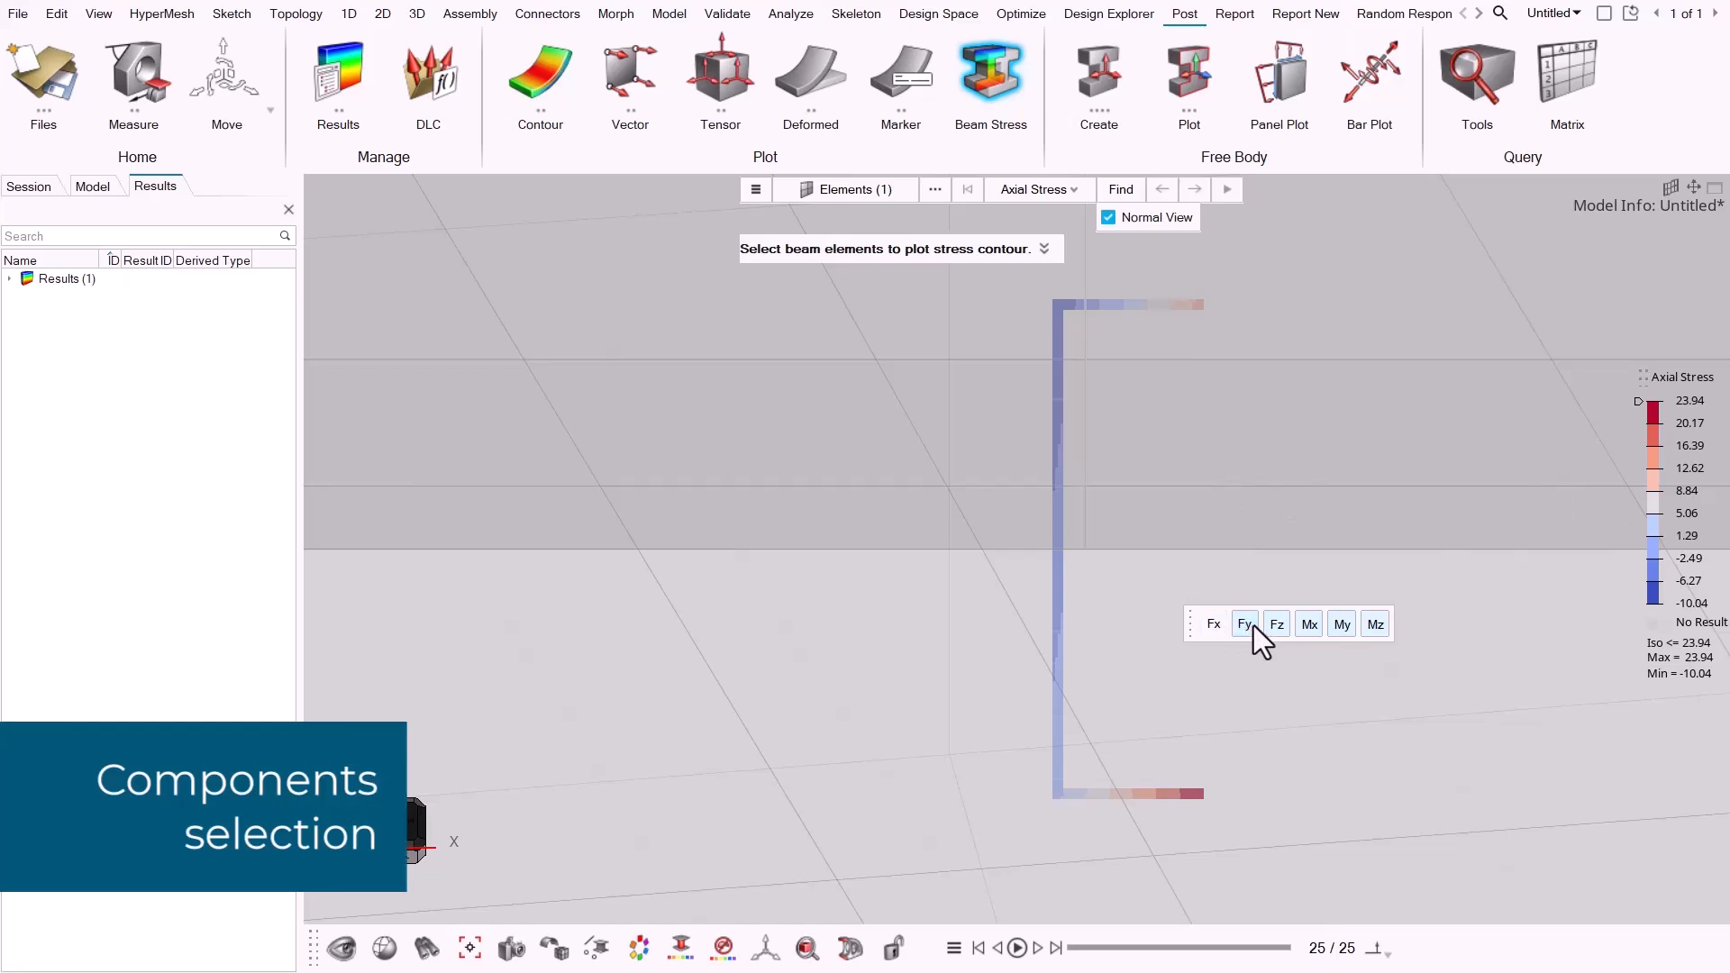
{"action": "left_click", "coordinate": [1309, 625]}
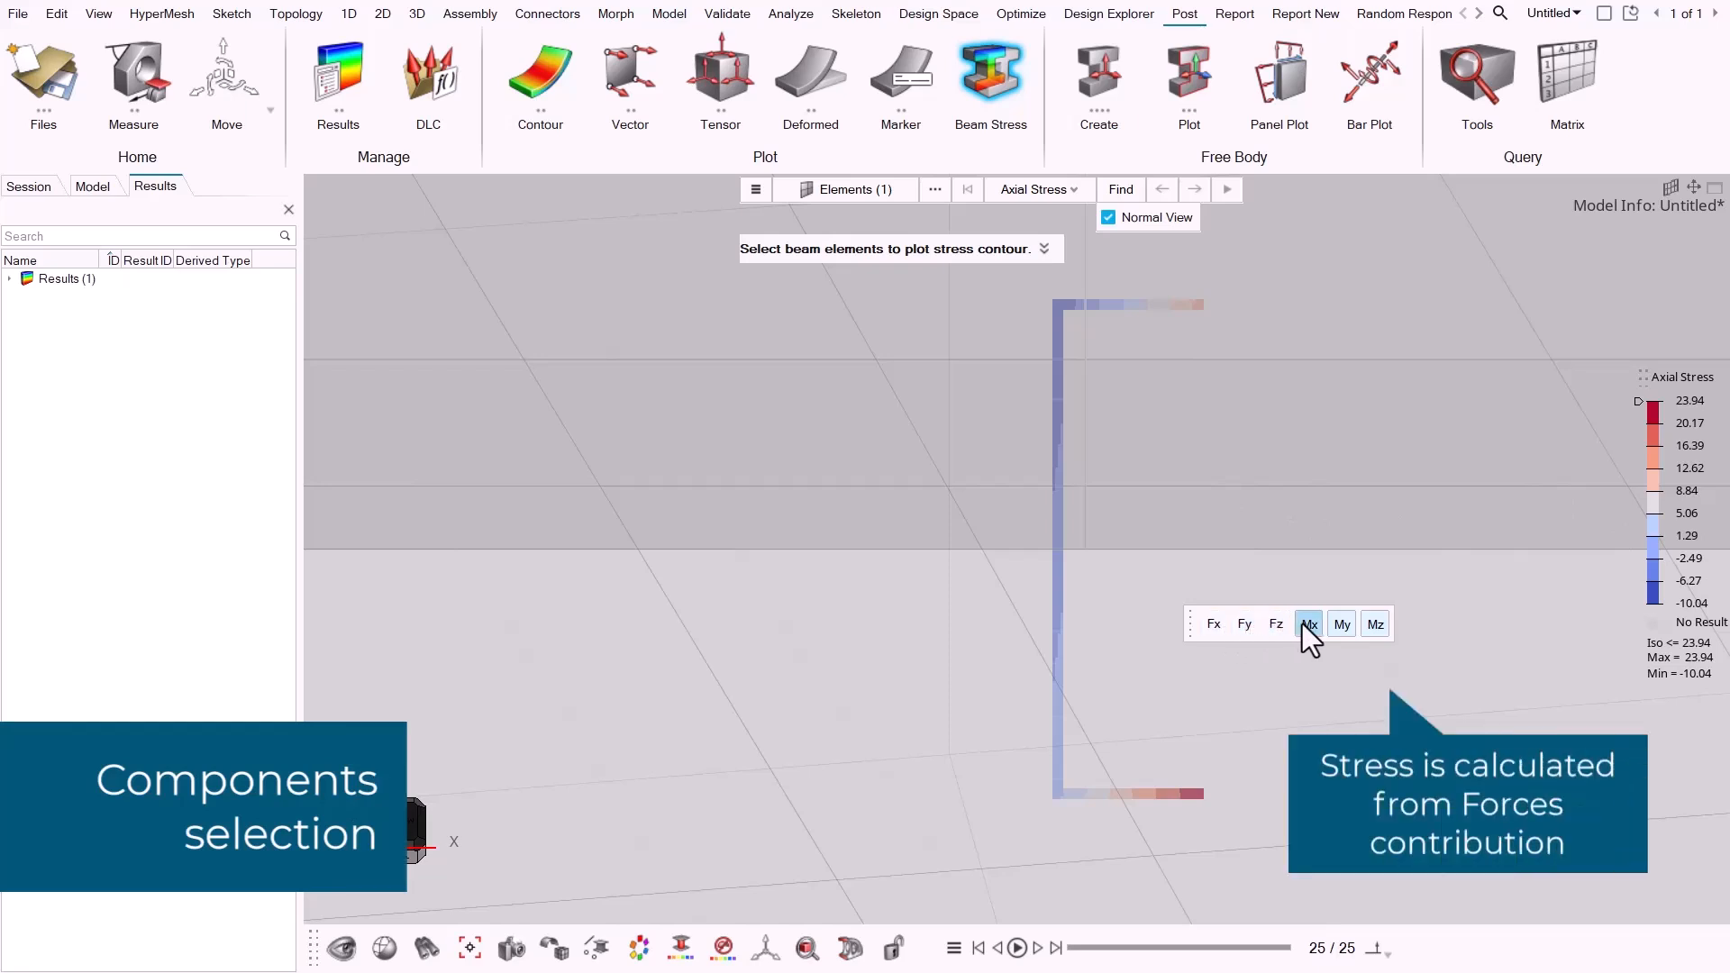
{"action": "left_click", "coordinate": [1376, 623]}
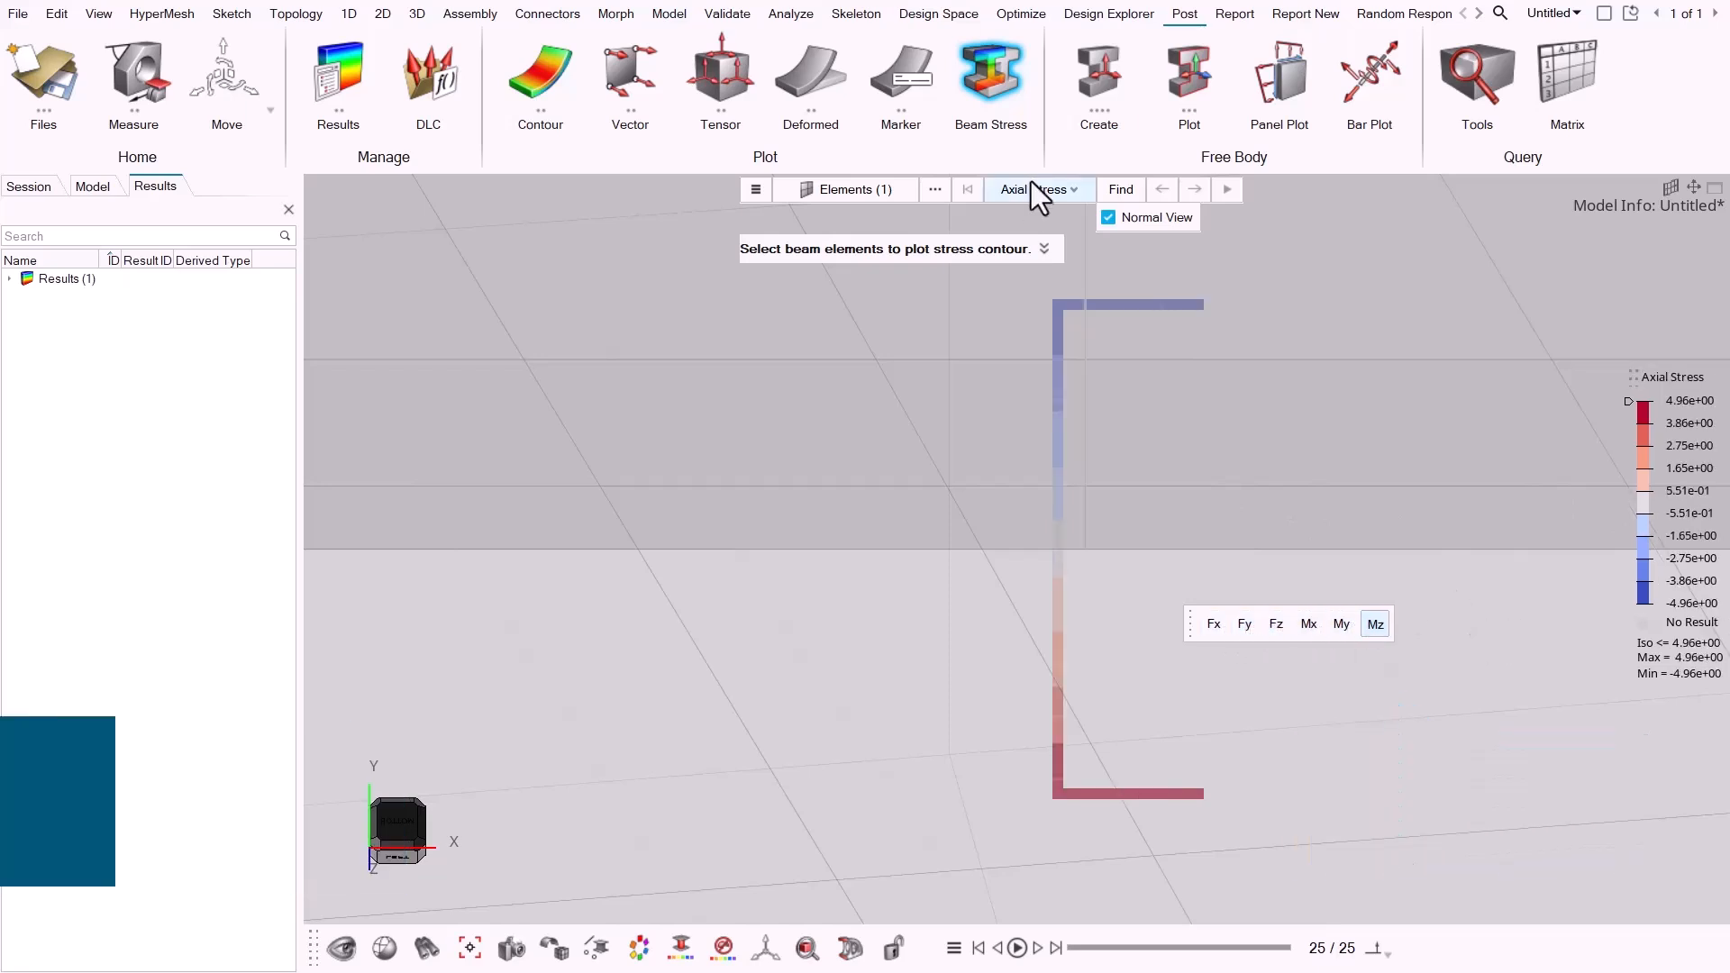
Plot Von Mises stress with all Fx–Mz force and moment contributions re-enabled.
{"action": "left_click", "coordinate": [1035, 190]}
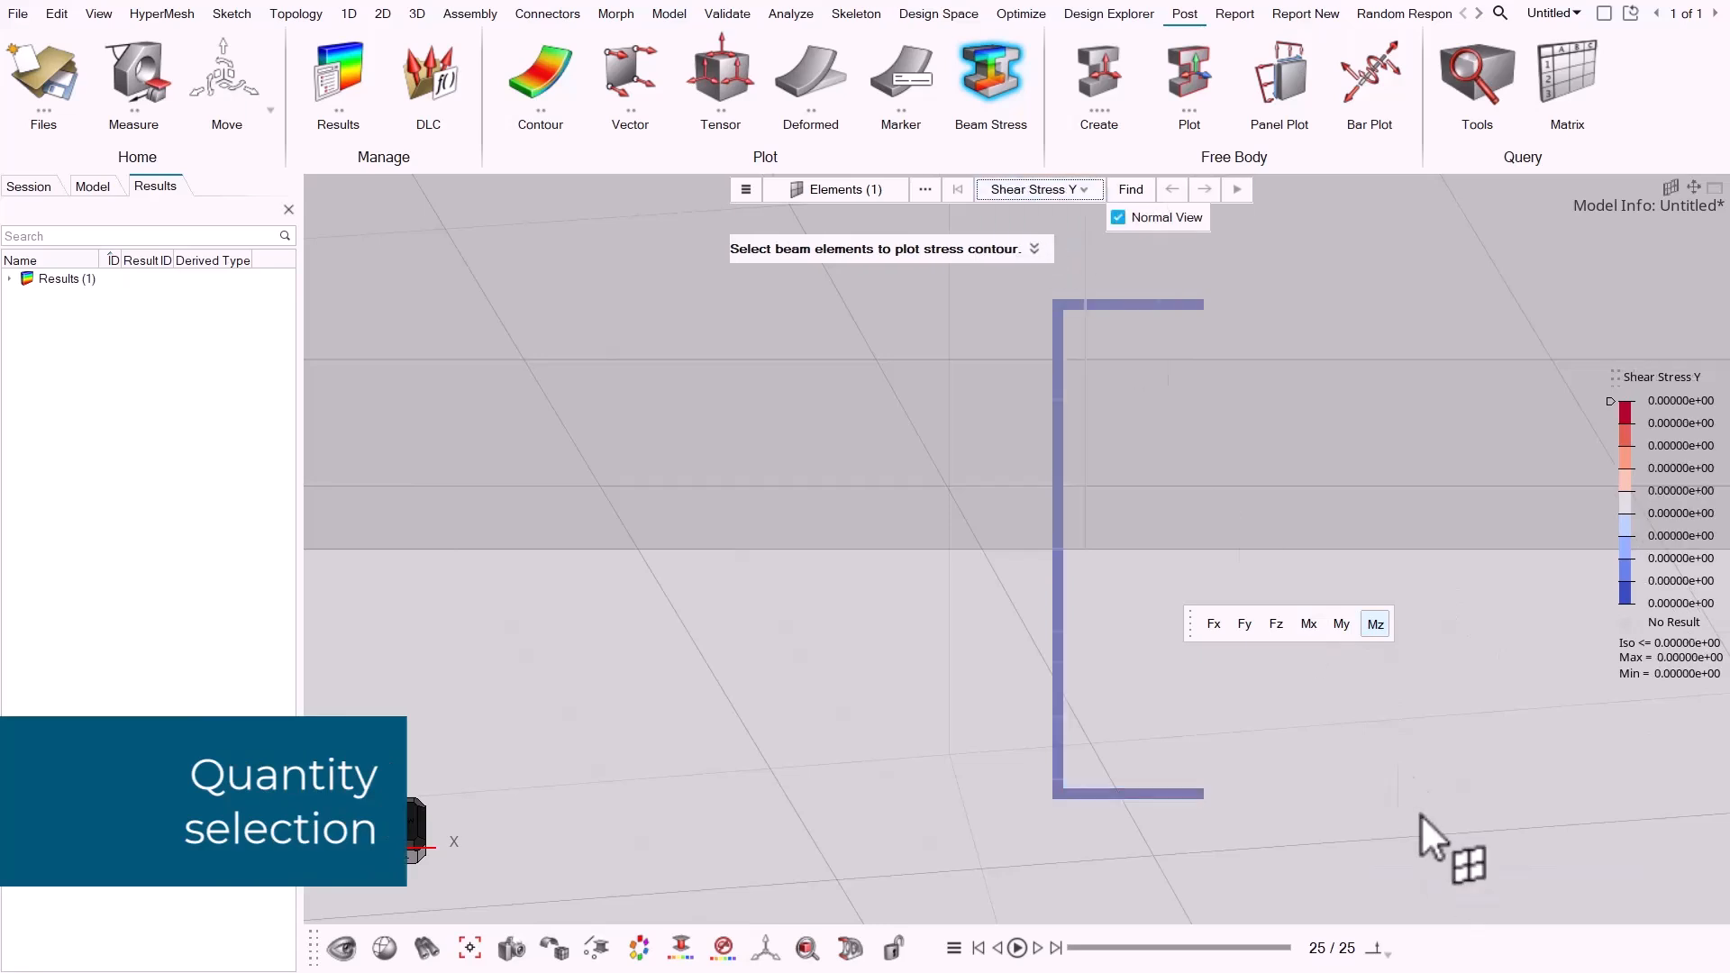
{"action": "left_click", "coordinate": [1214, 623]}
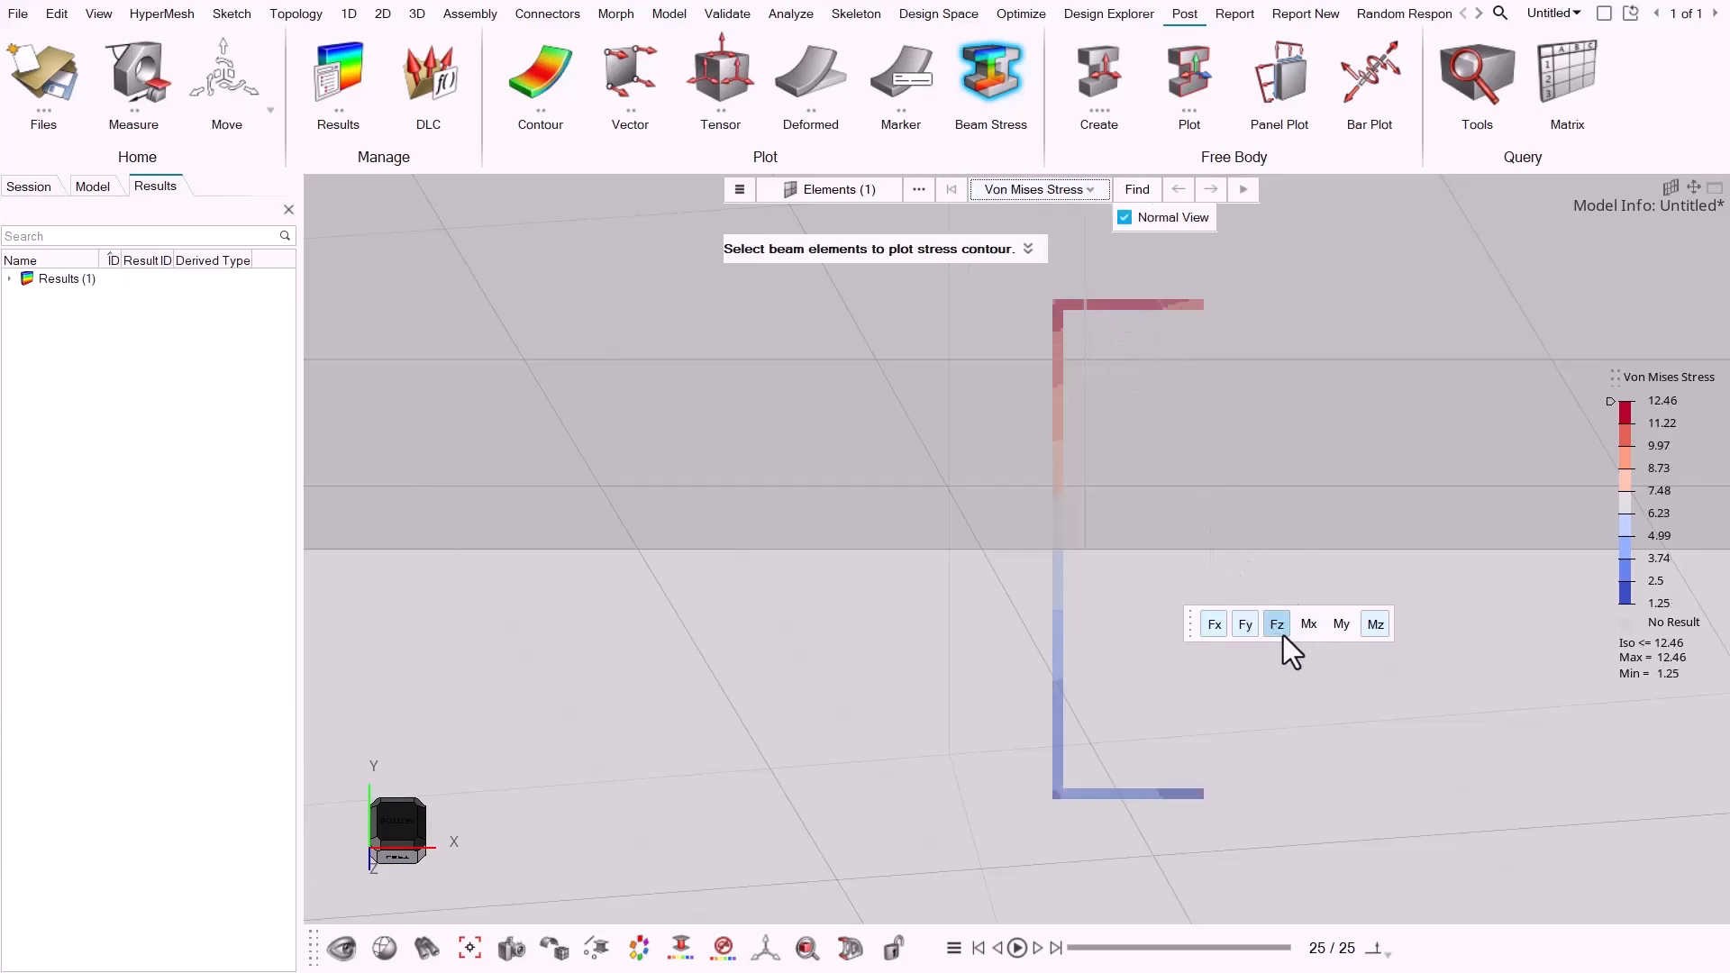
{"action": "left_click", "coordinate": [1341, 624]}
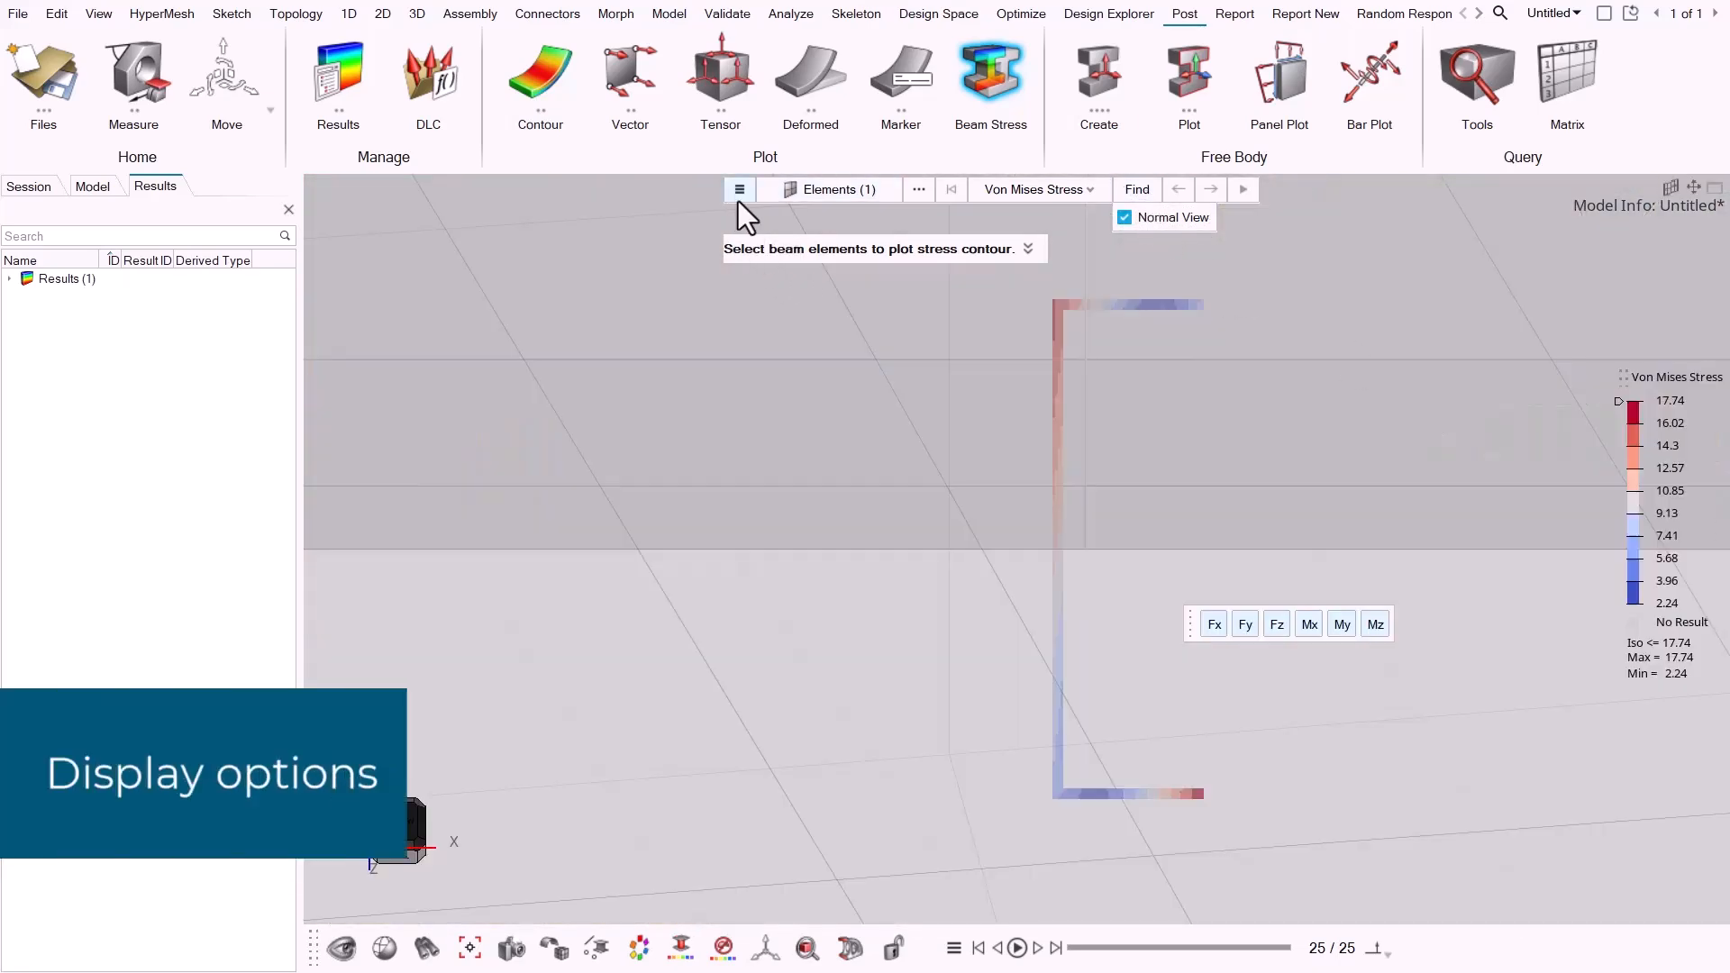
Set the contour mesh mode to Fine and the scale factor to 10.
{"action": "left_click", "coordinate": [739, 189]}
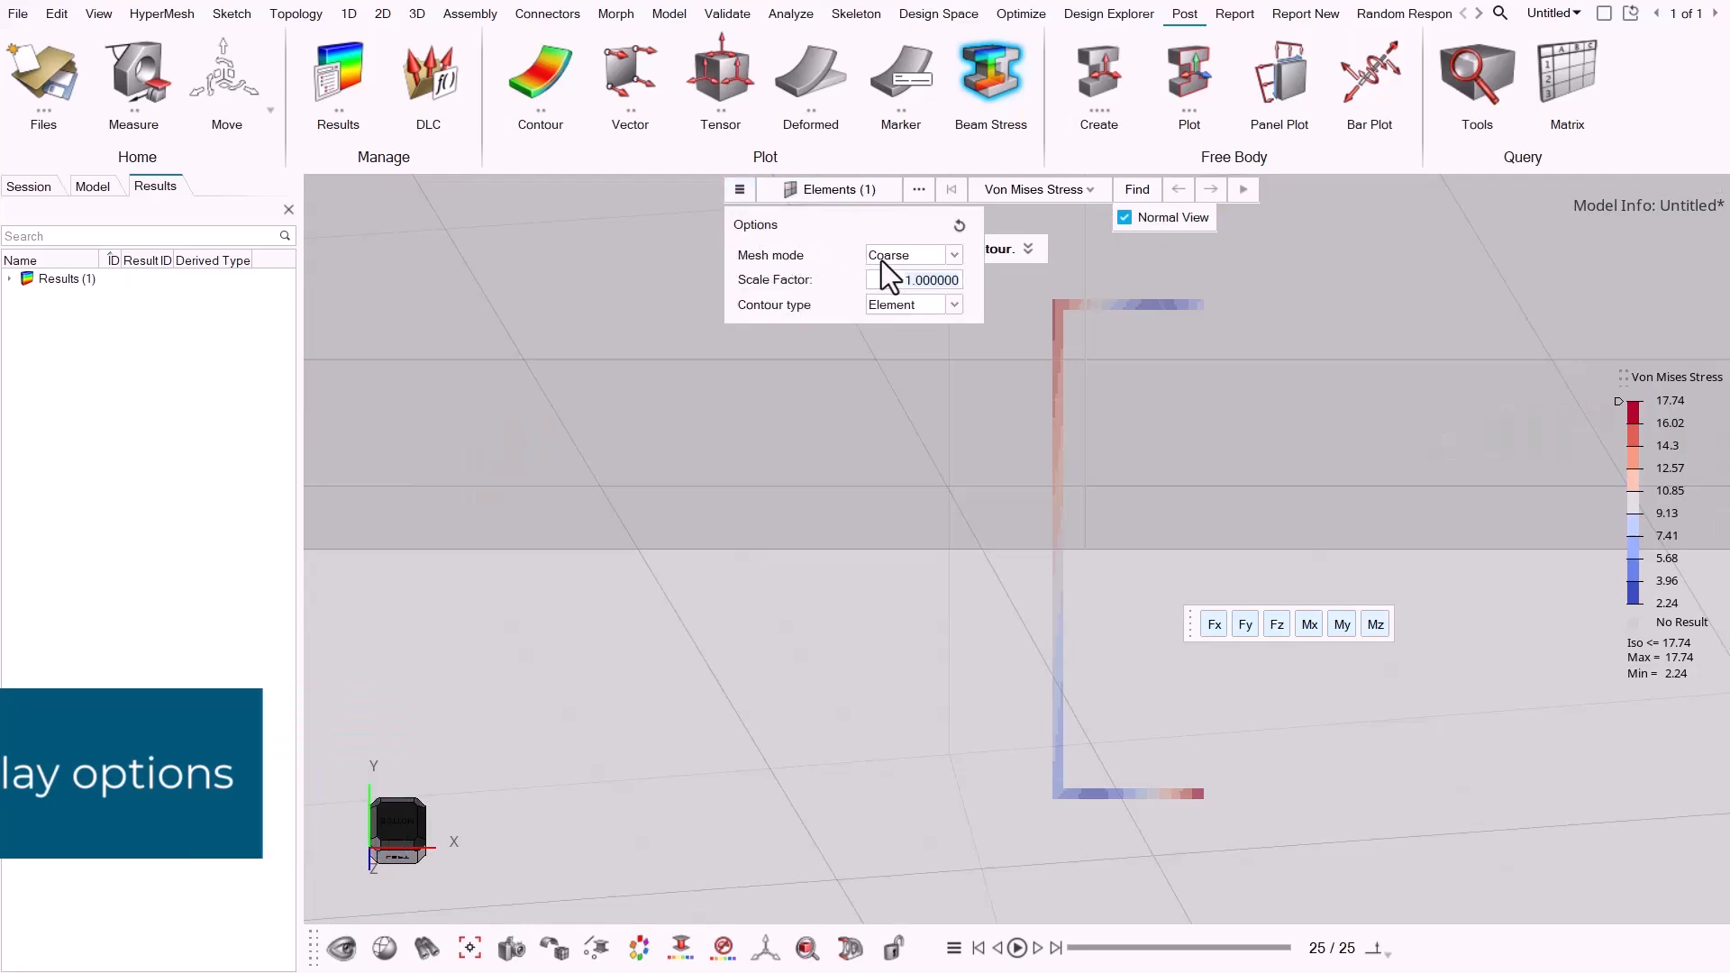
{"action": "left_click", "coordinate": [910, 254]}
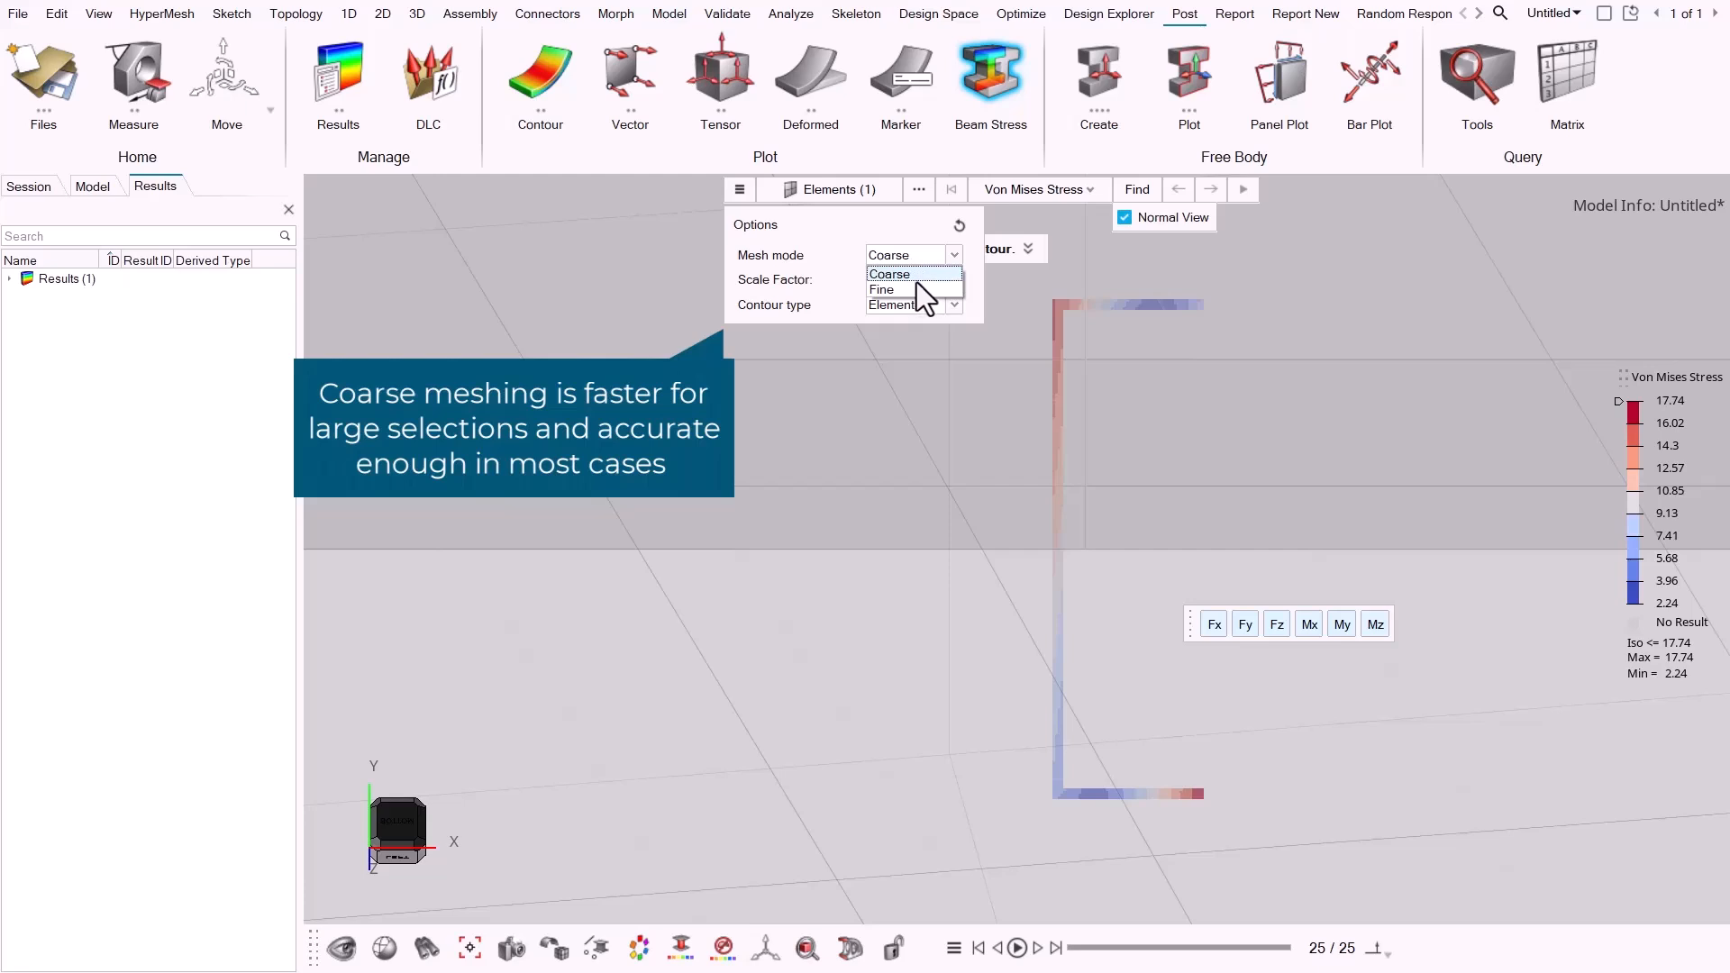
{"action": "left_click", "coordinate": [881, 288]}
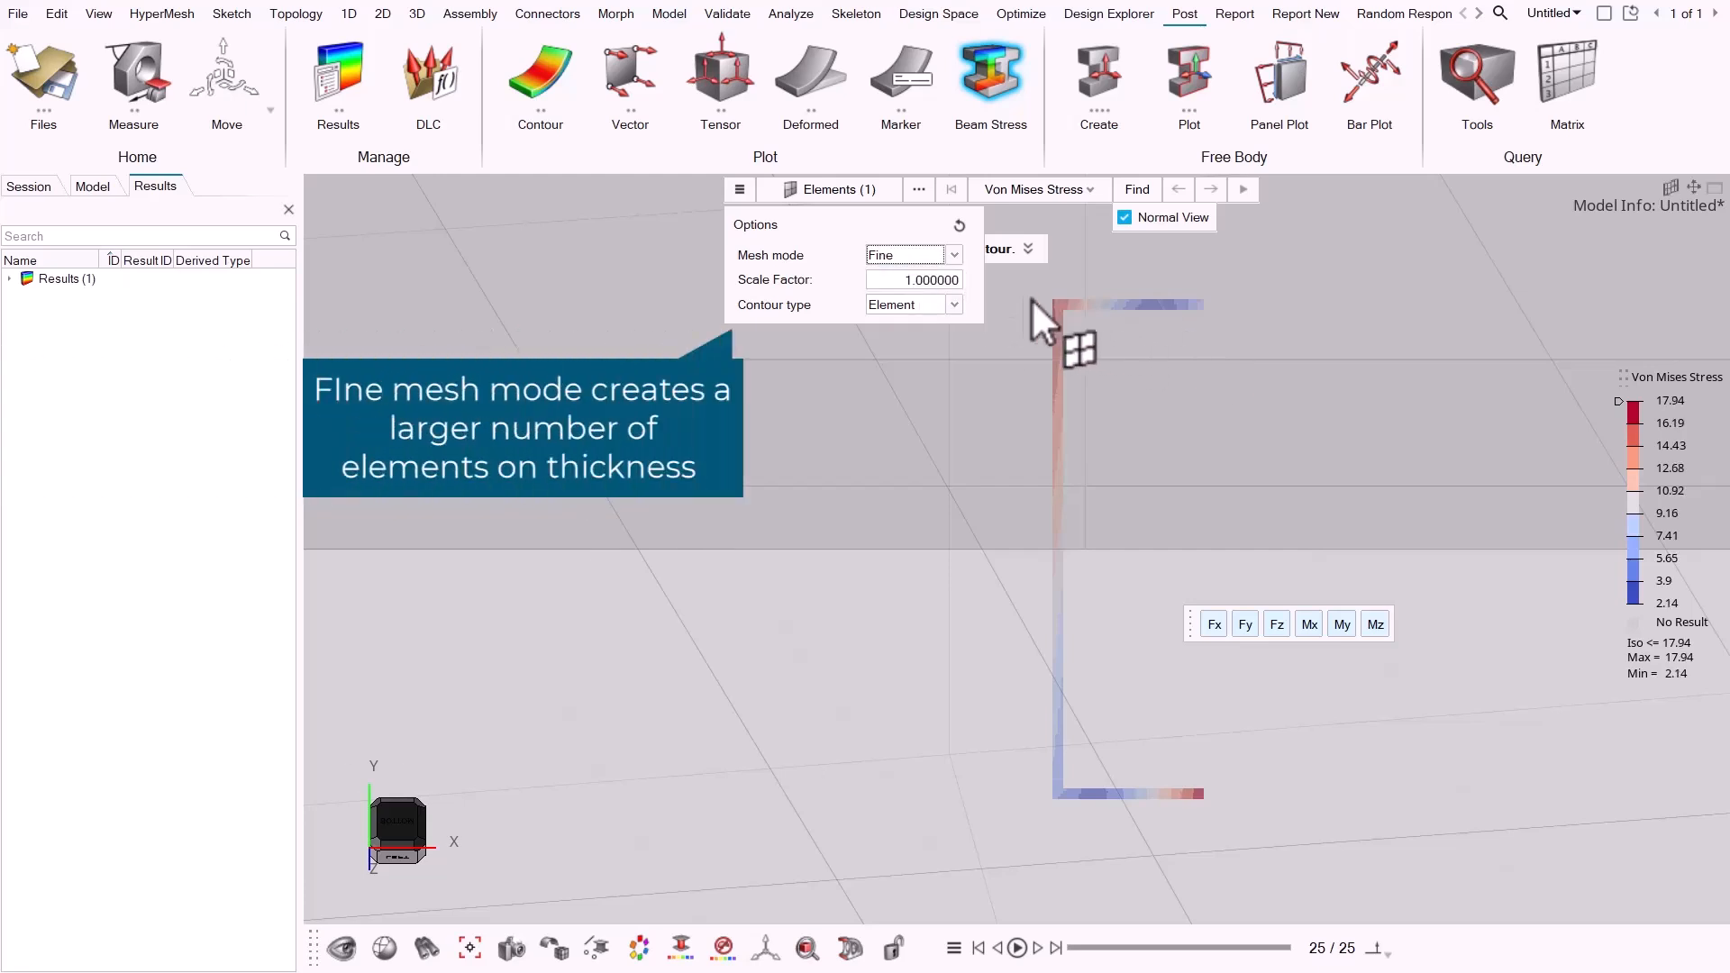
{"action": "mouse_move", "coordinate": [943, 308]}
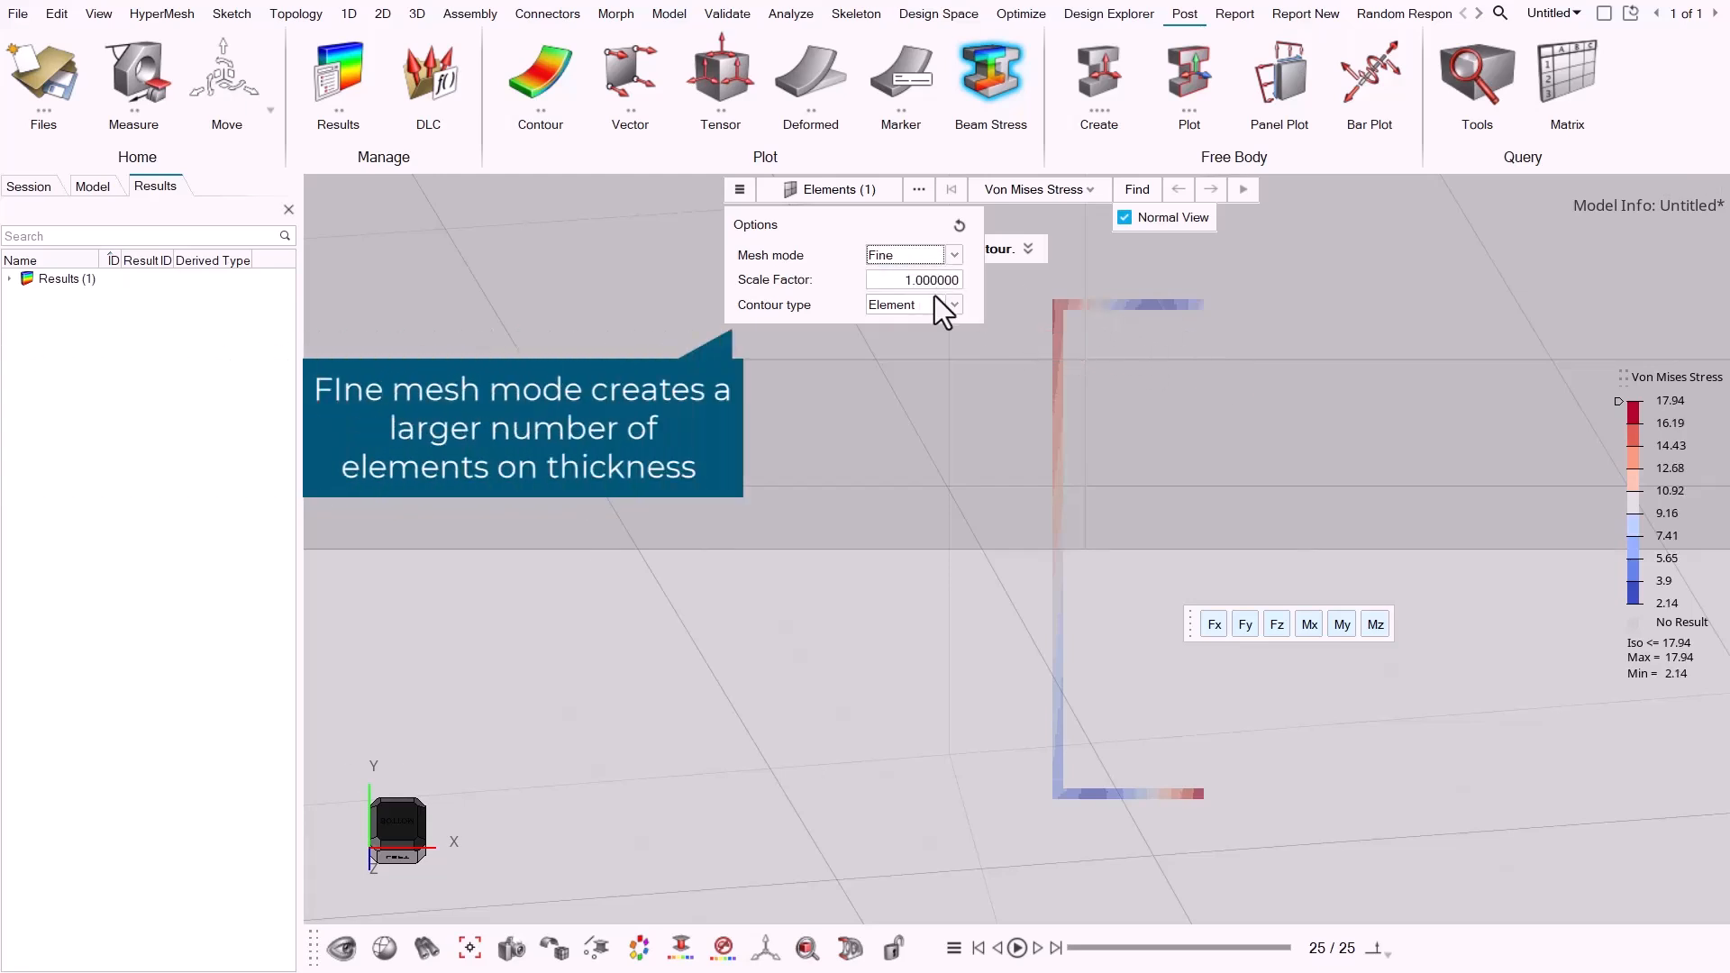
{"action": "left_click", "coordinate": [907, 280]}
{"action": "type", "text": "10"}
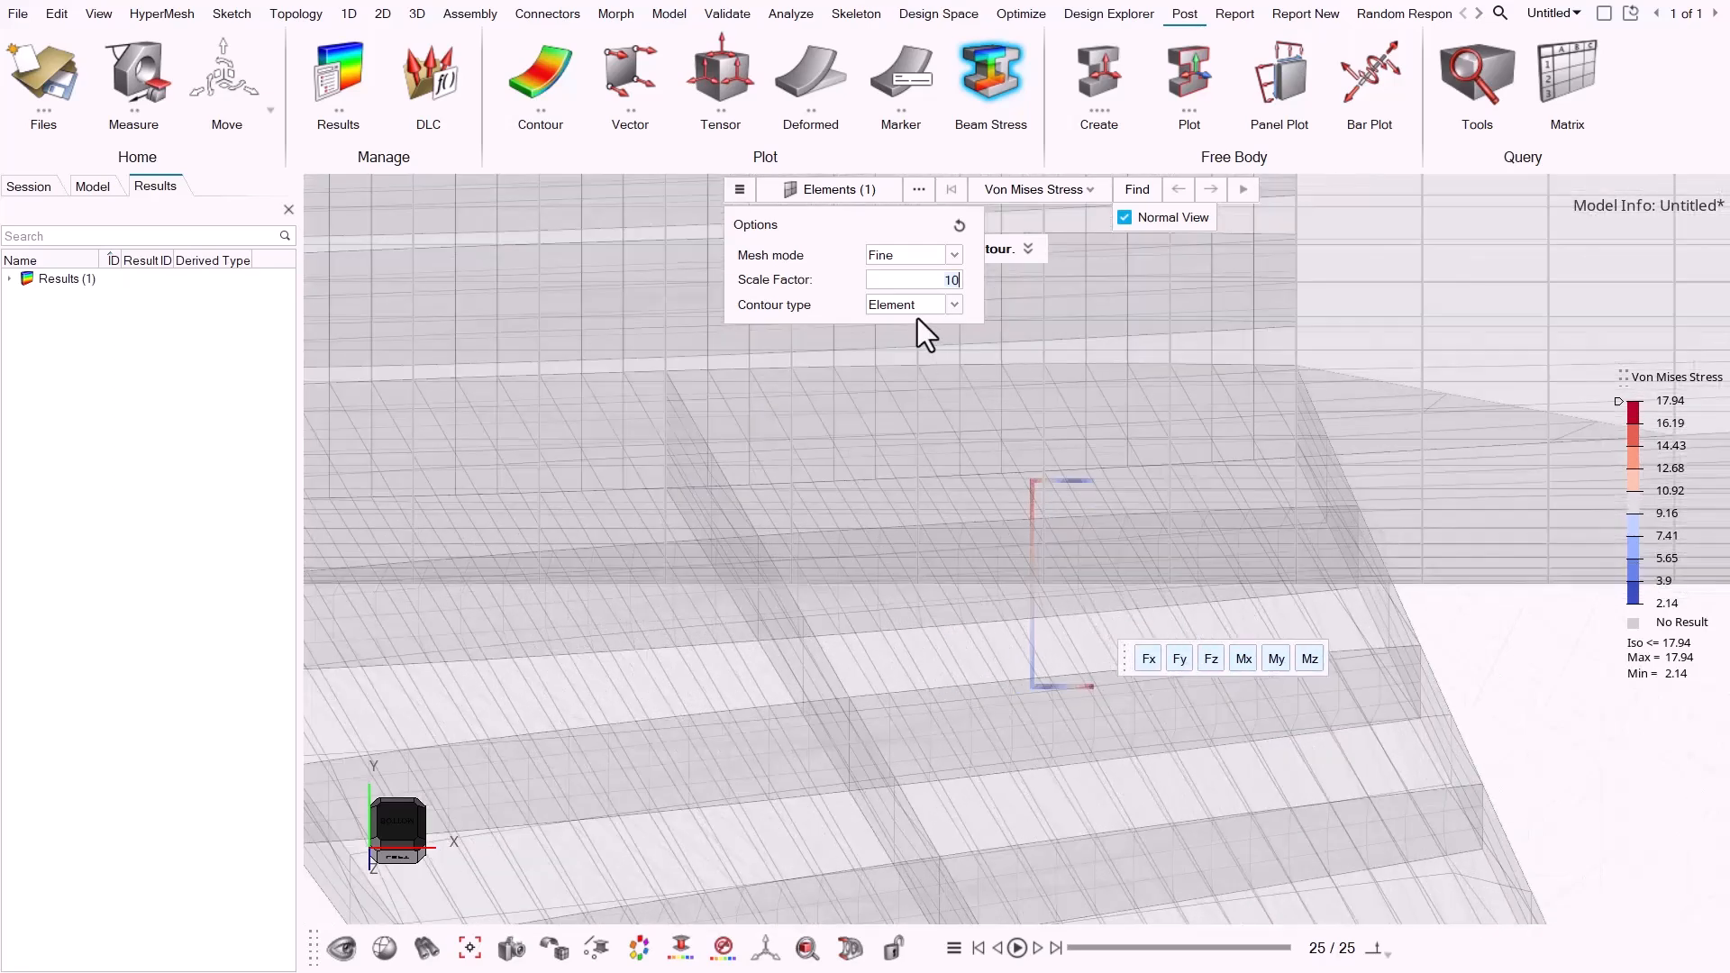
Choose Element rather than Node as the contour type.
{"action": "left_click", "coordinate": [913, 305]}
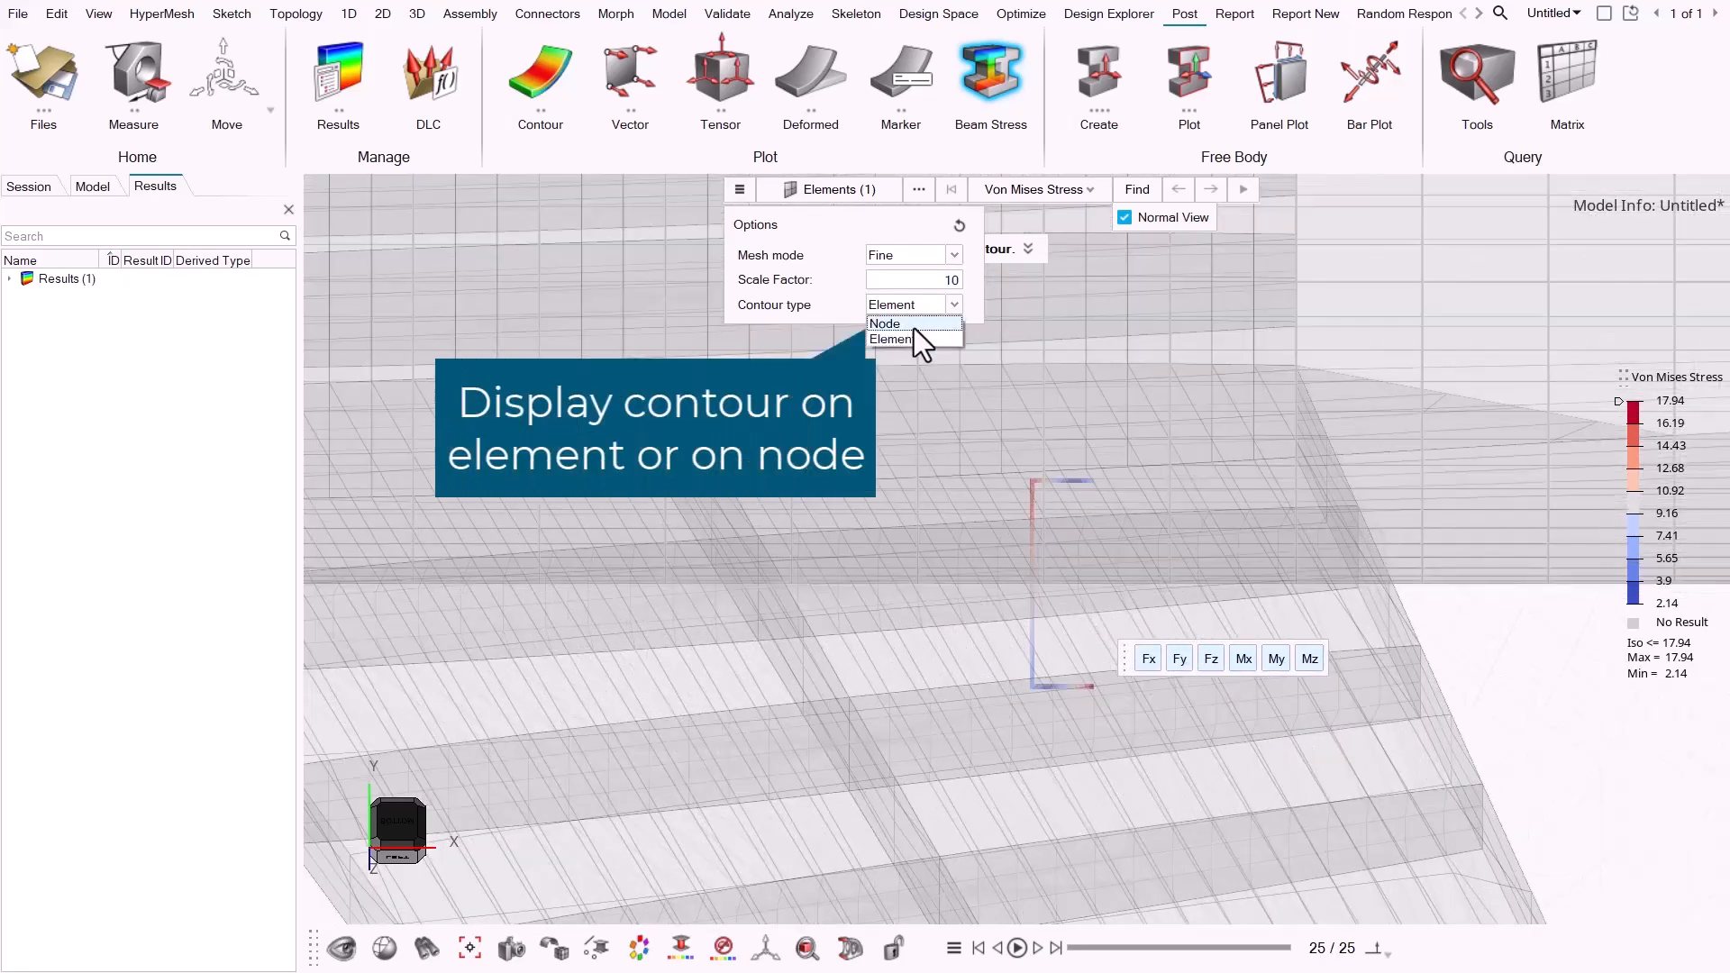
{"action": "left_click", "coordinate": [885, 322]}
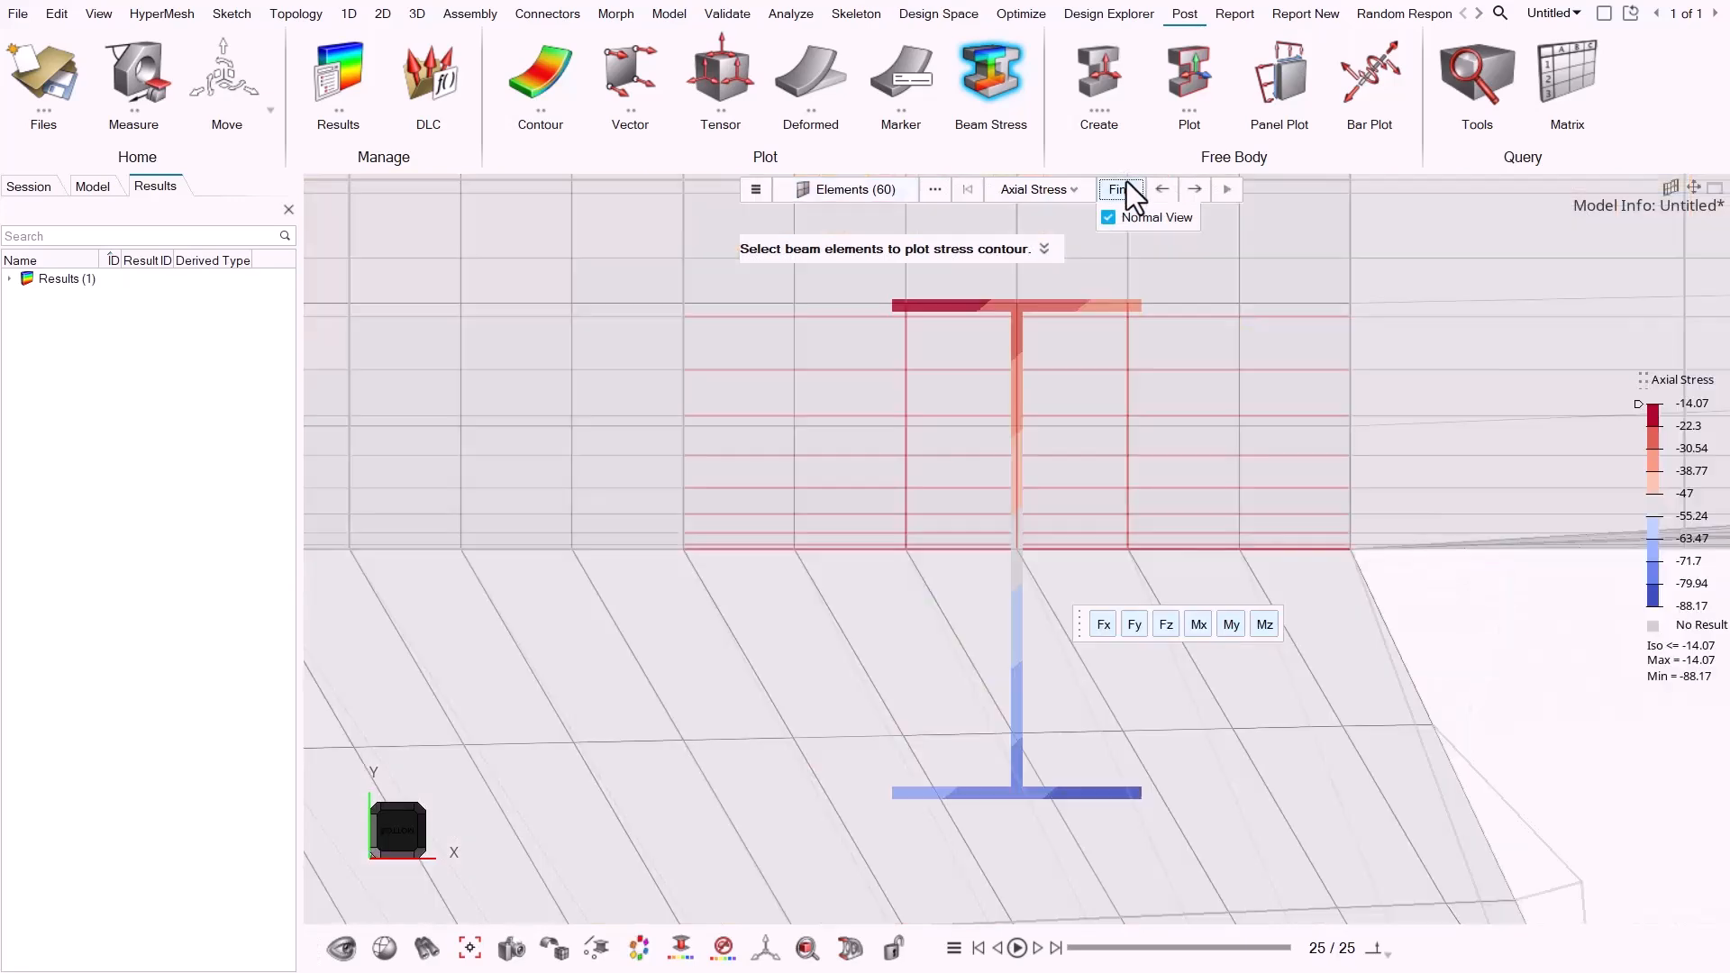
{"action": "mouse_move", "coordinate": [1195, 196]}
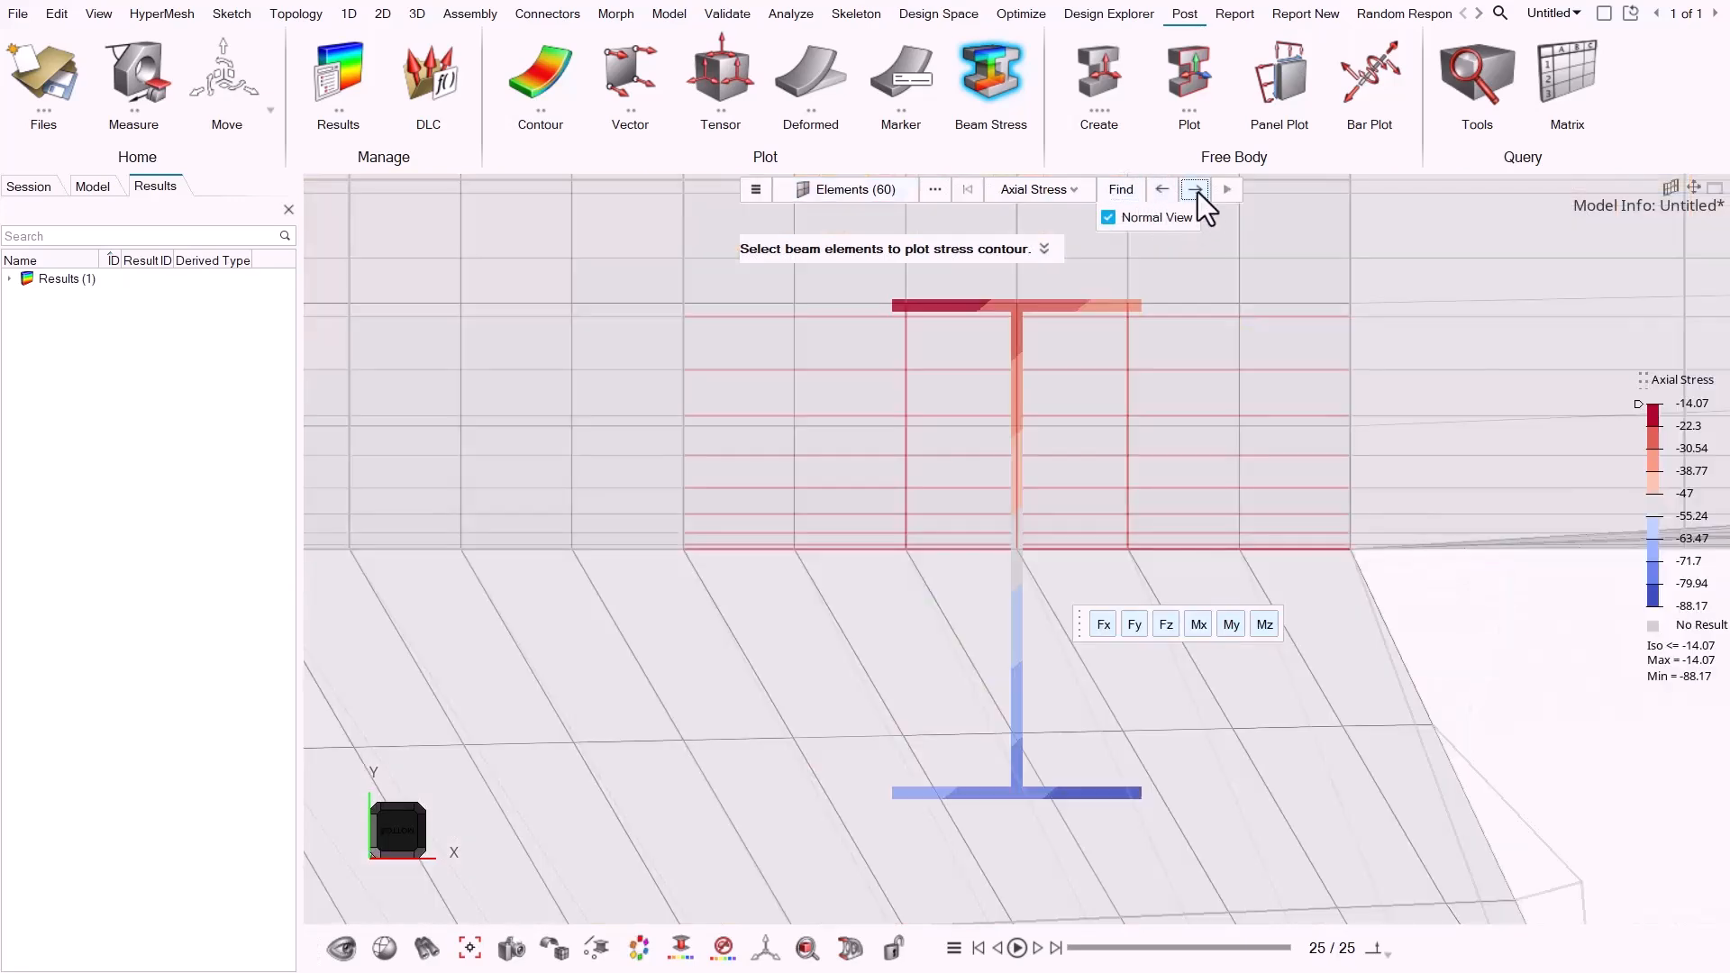
Advance through successive beam elements' axial stress contours with the next-arrow.
{"action": "left_click", "coordinate": [1196, 189]}
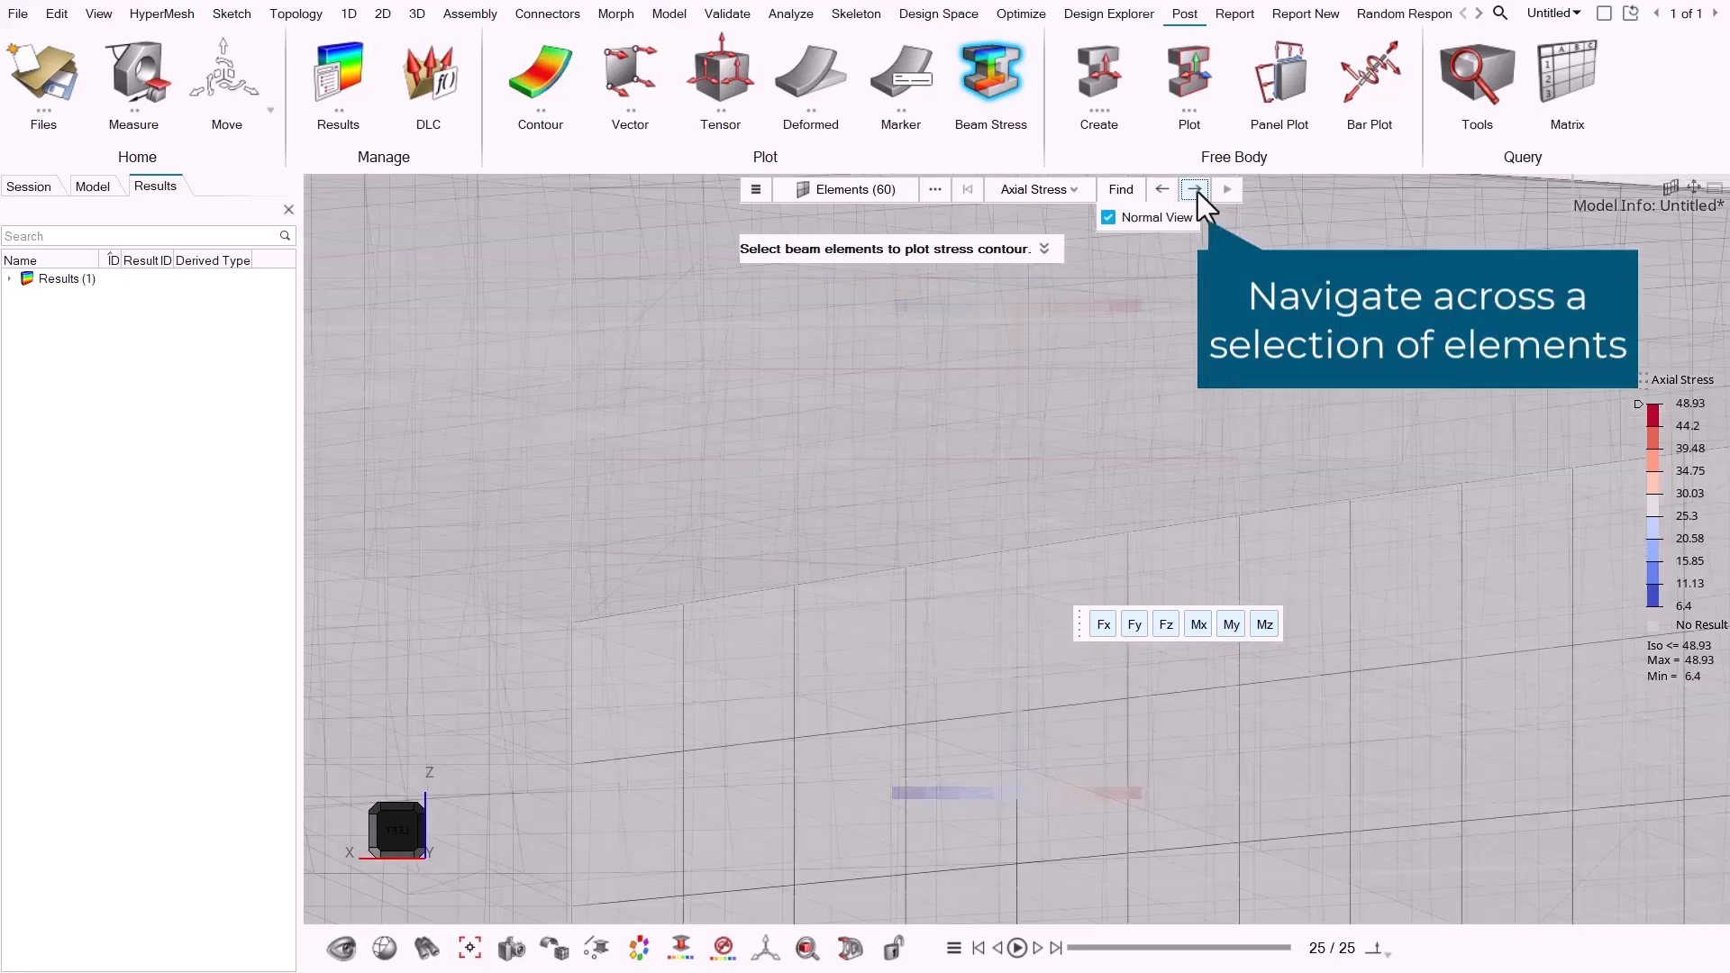
{"action": "left_click", "coordinate": [1193, 190]}
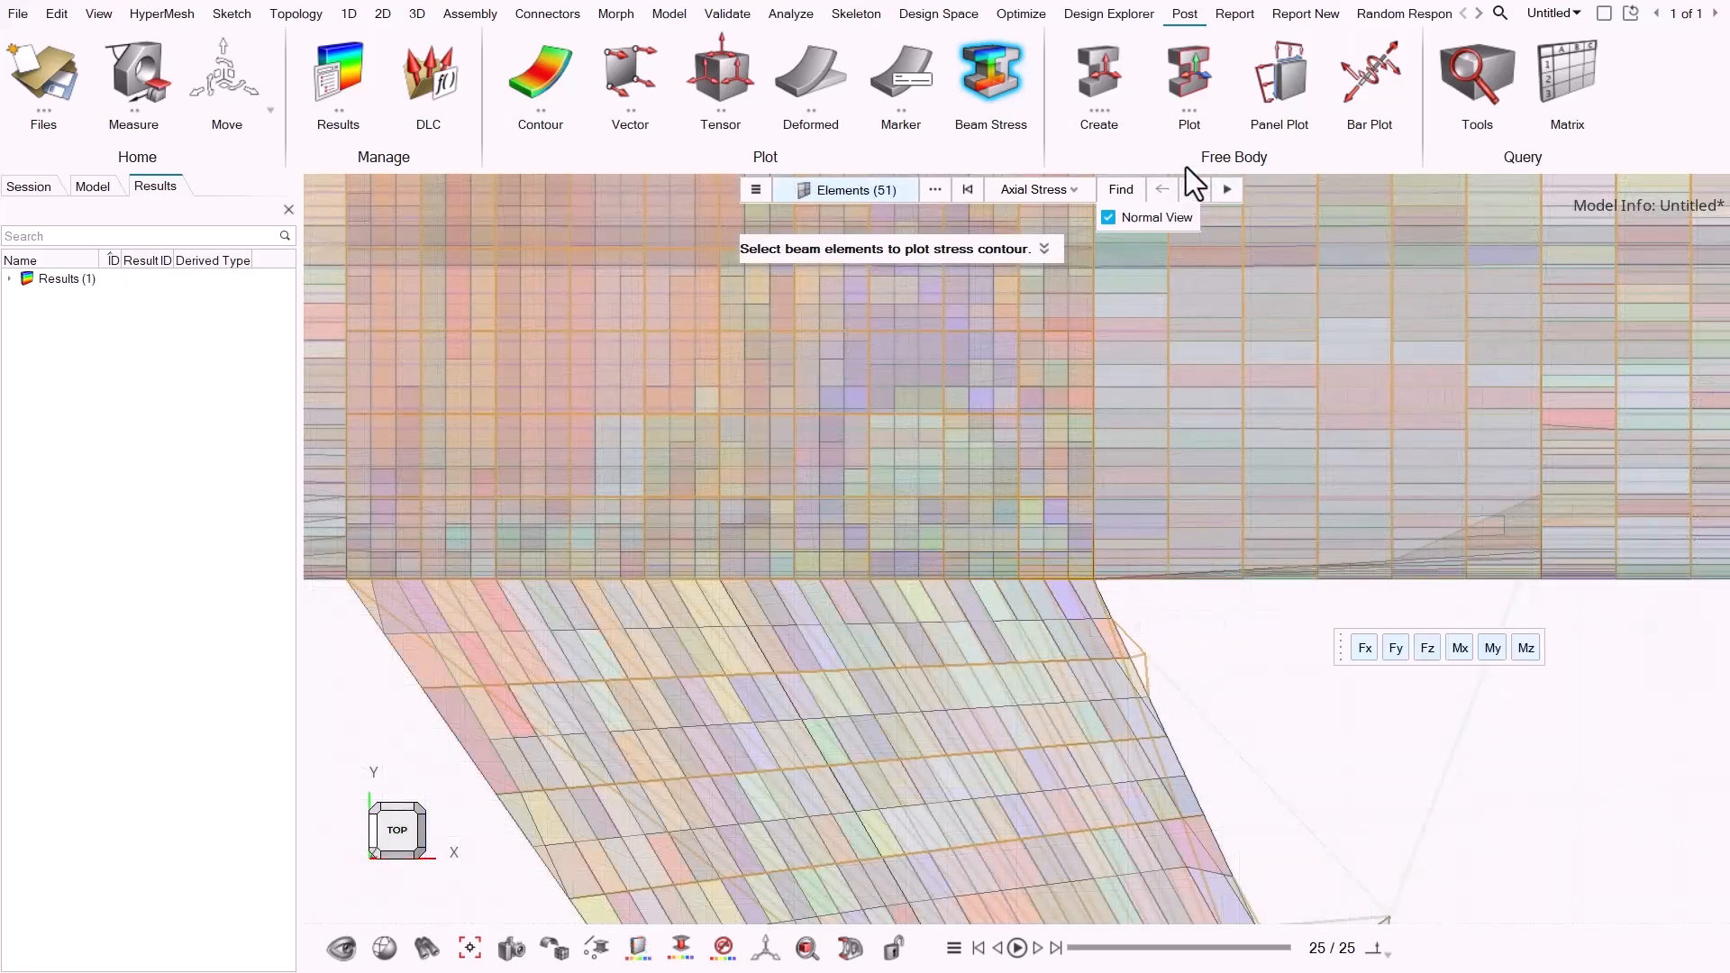
{"action": "mouse_move", "coordinate": [1228, 189]}
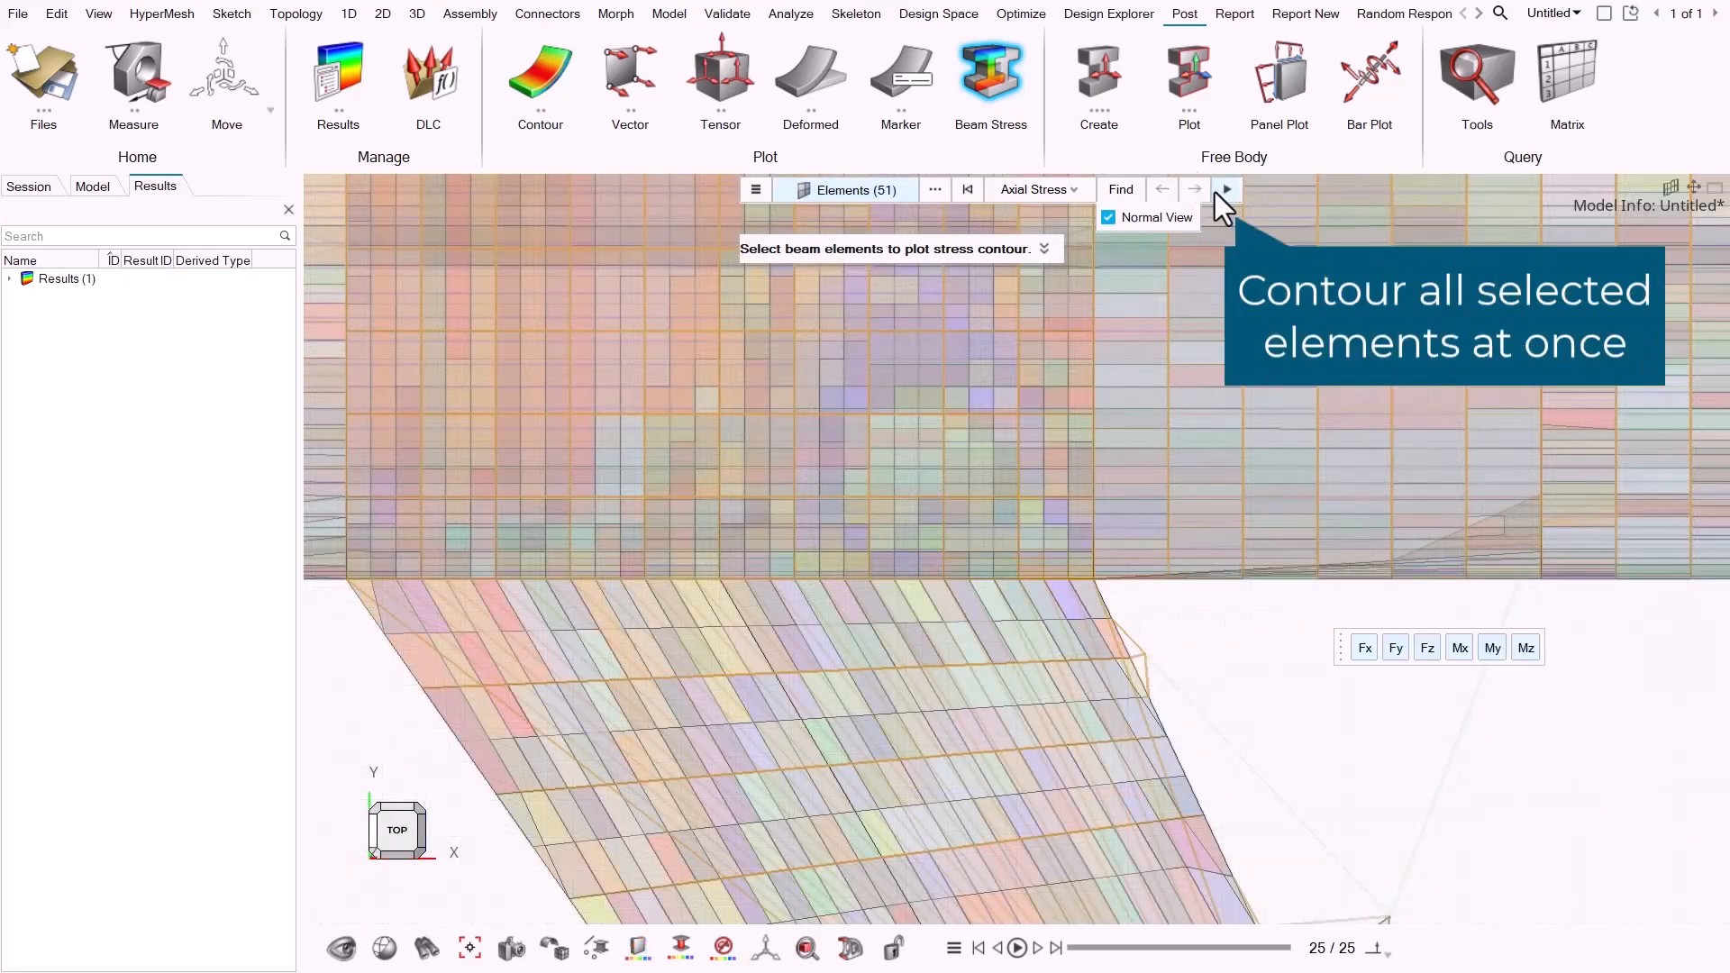